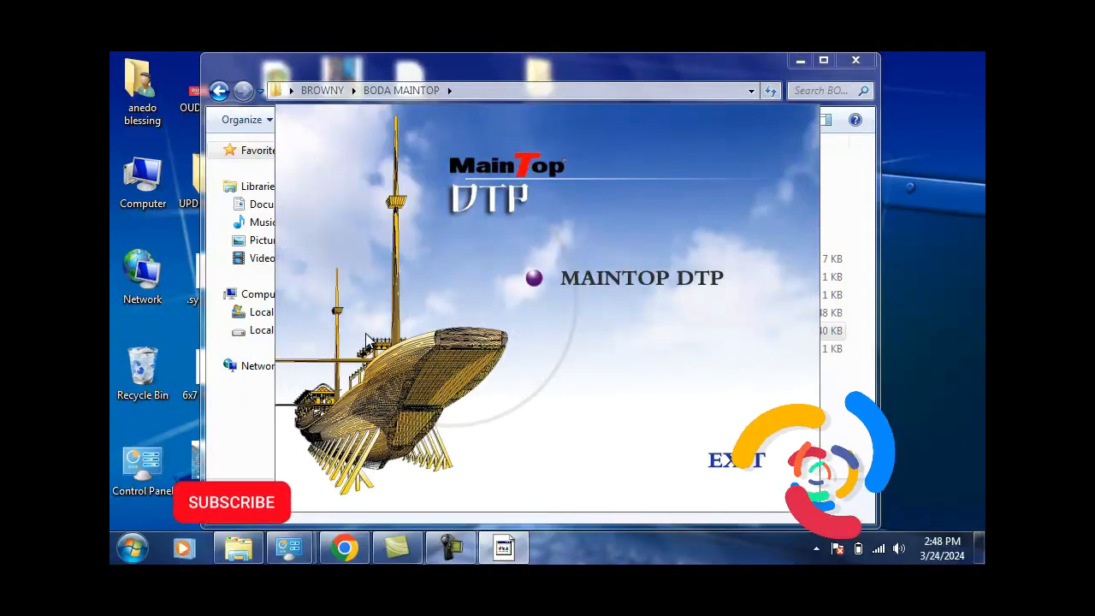
- Close the MainTop DTP autorun splash and the BODA MAINTOP Explorer window
click(231, 502)
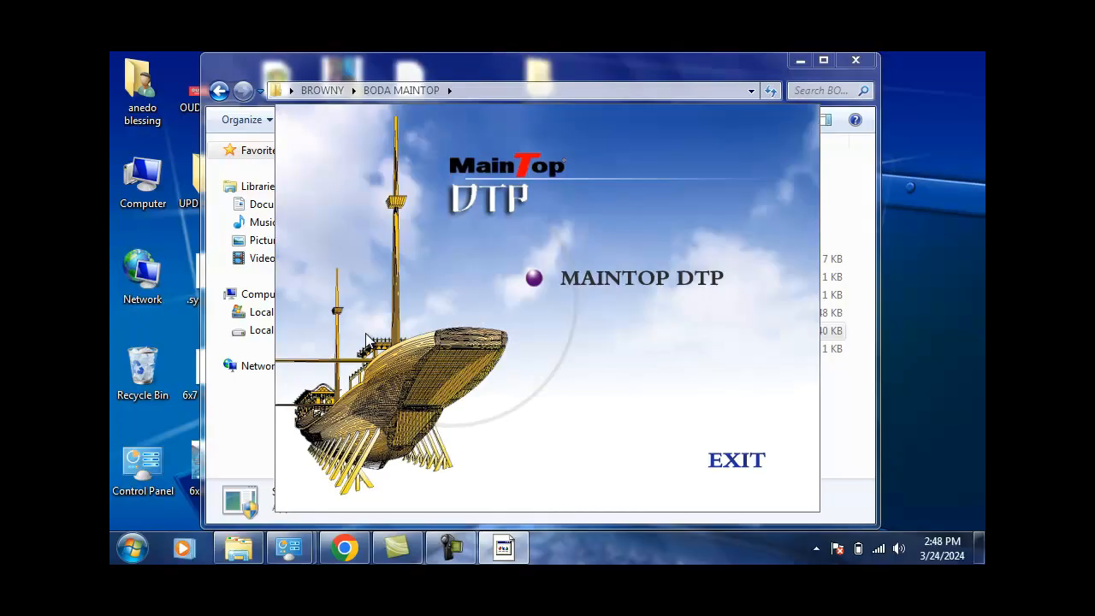
mouse_move(638, 350)
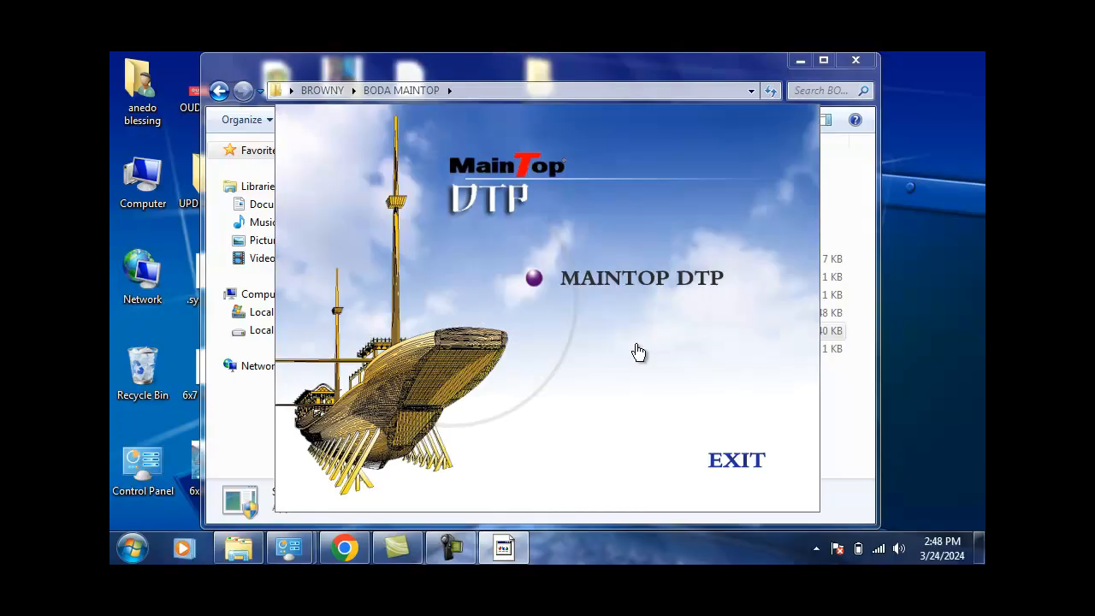
mouse_move(626, 280)
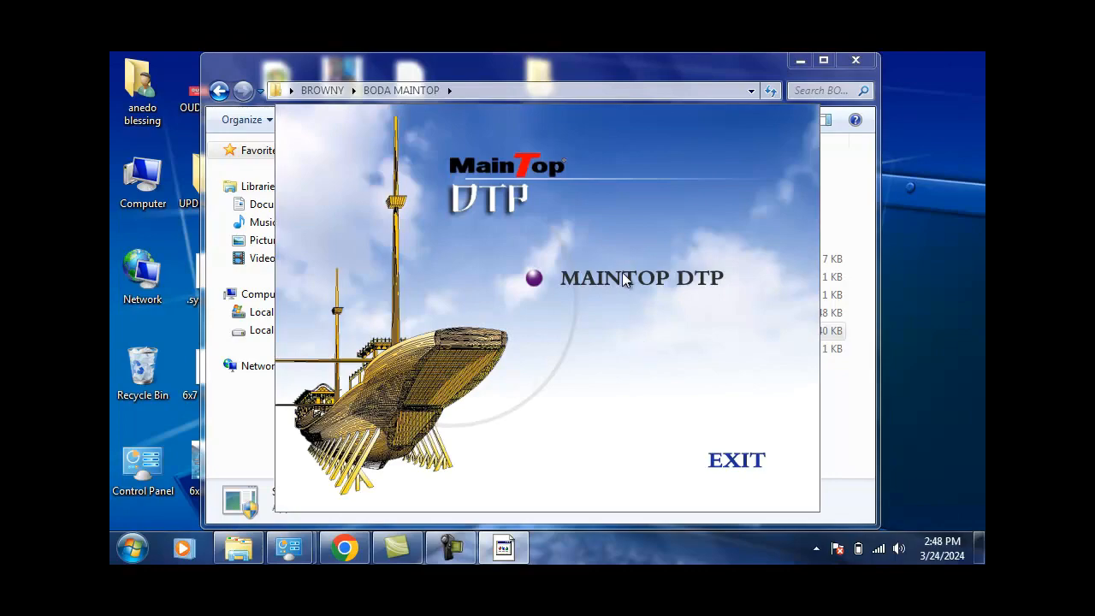
mouse_move(627, 272)
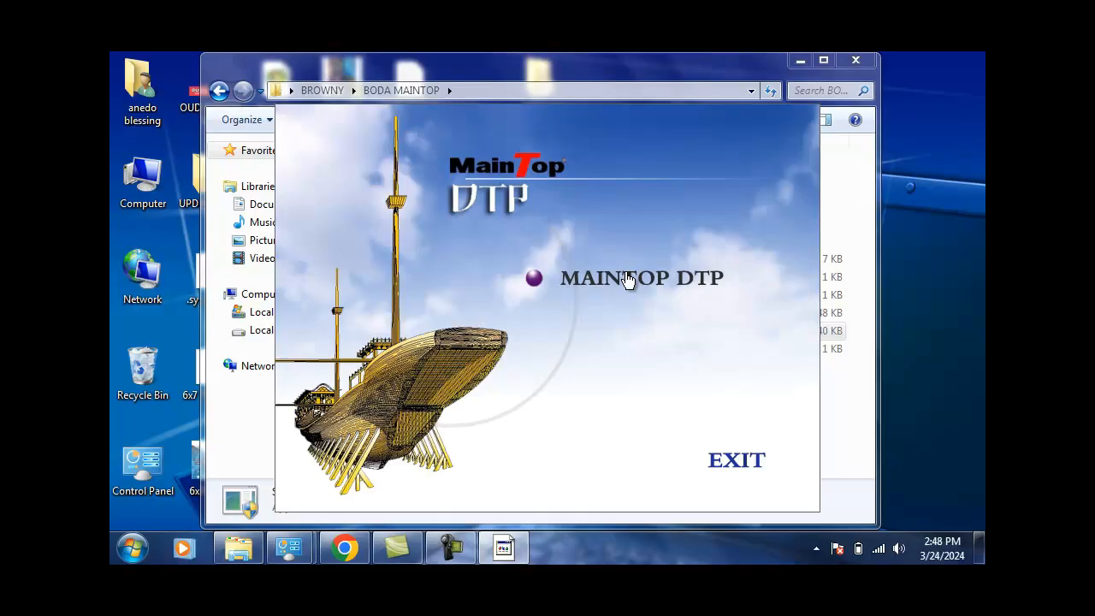
click(626, 277)
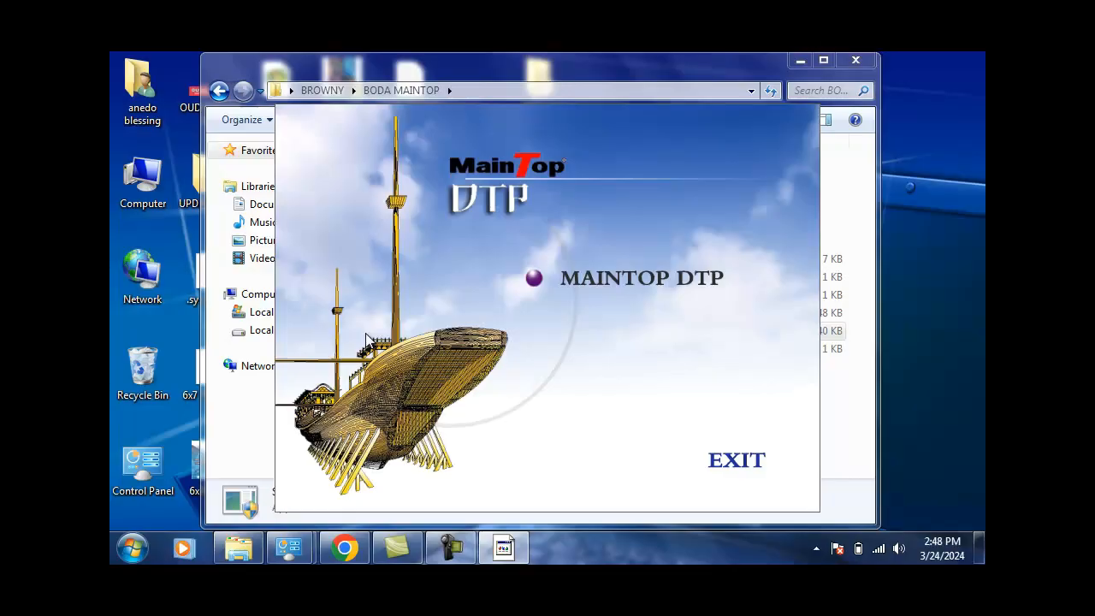
mouse_move(639, 351)
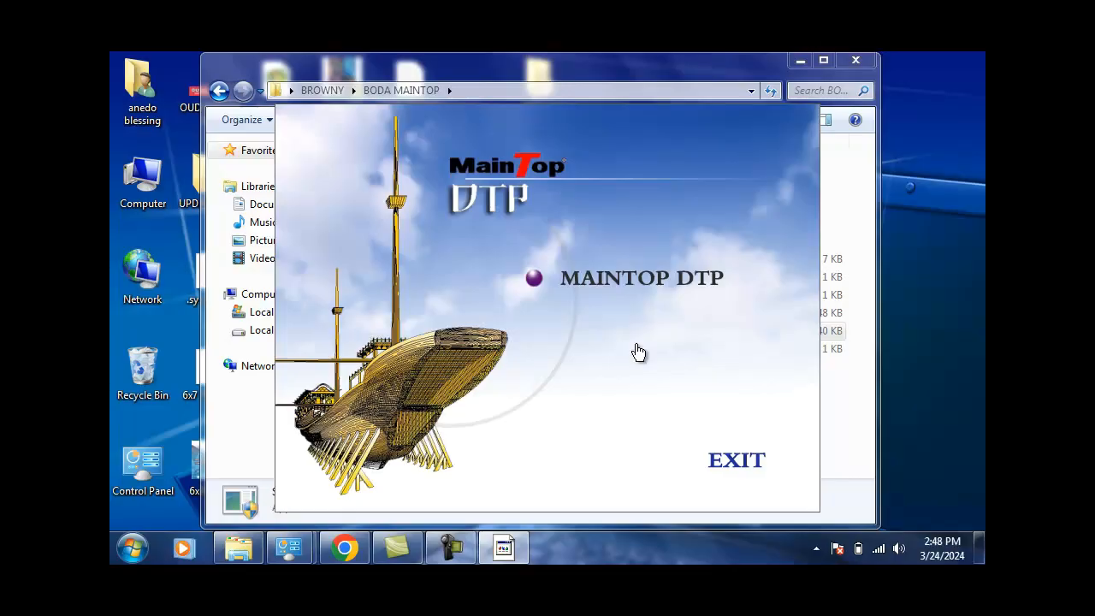
mouse_move(626, 281)
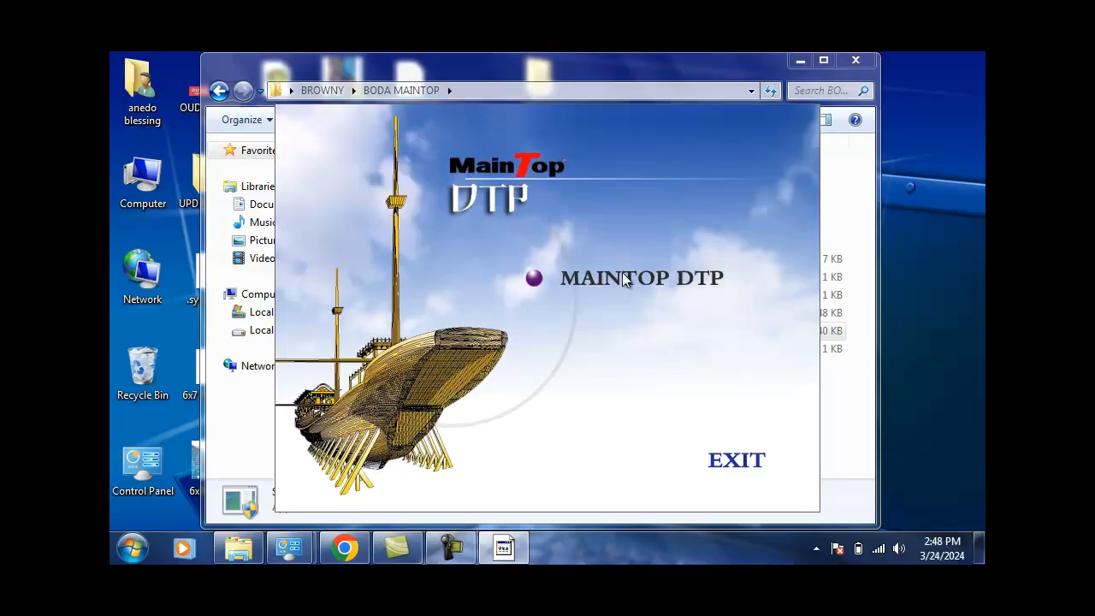
mouse_move(628, 268)
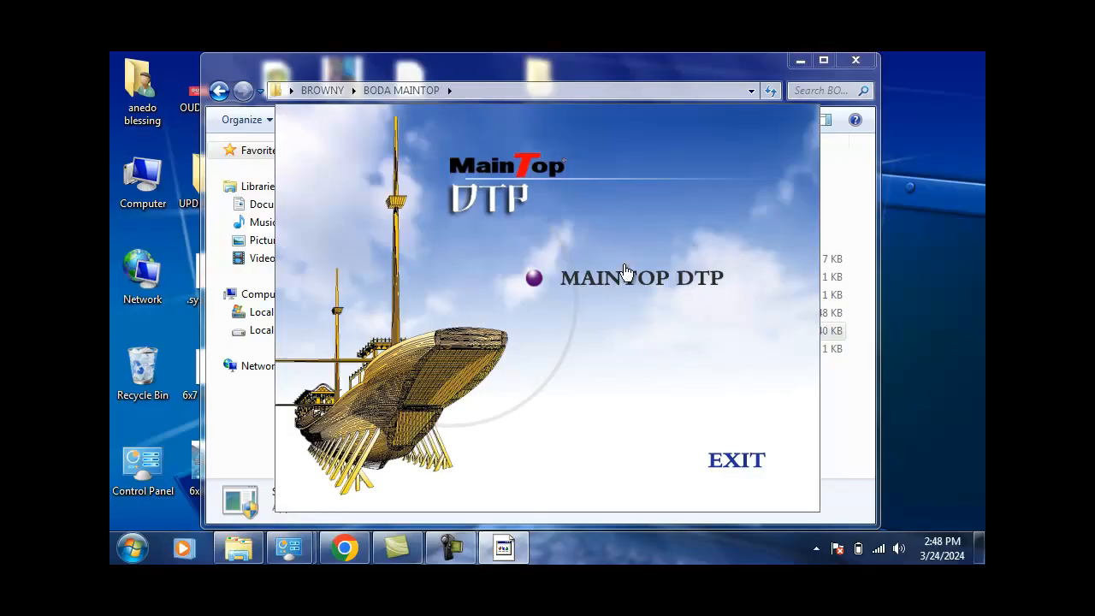
mouse_move(628, 281)
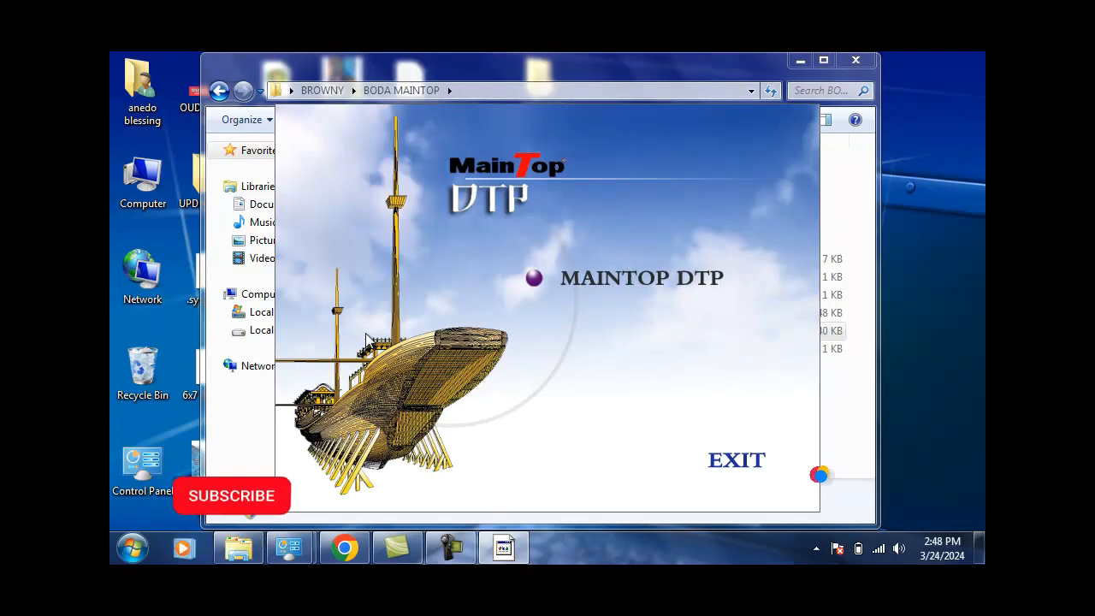
click(230, 495)
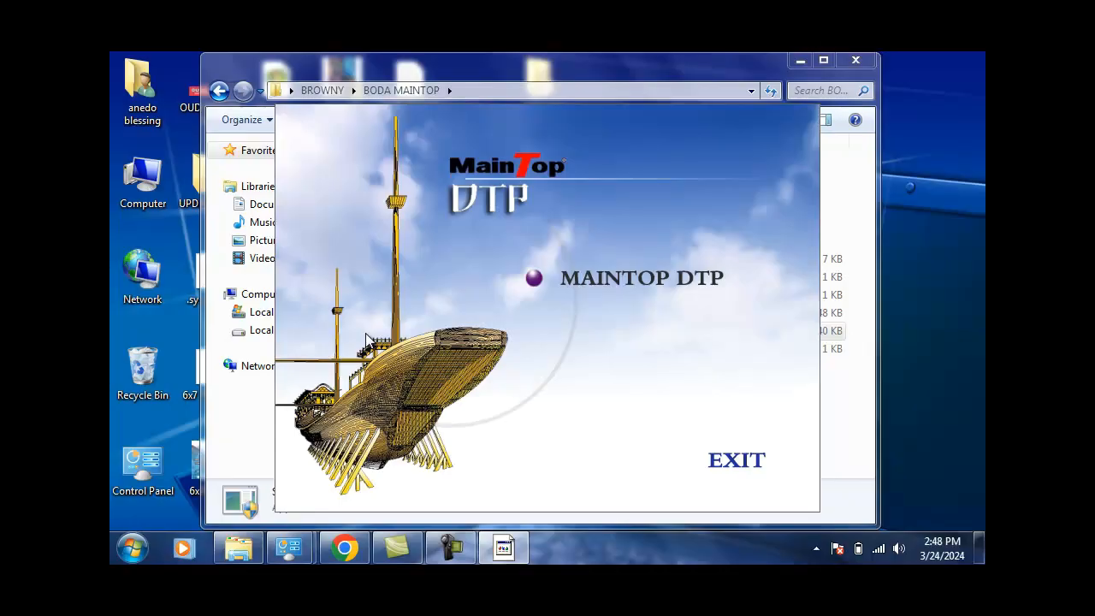
mouse_move(639, 351)
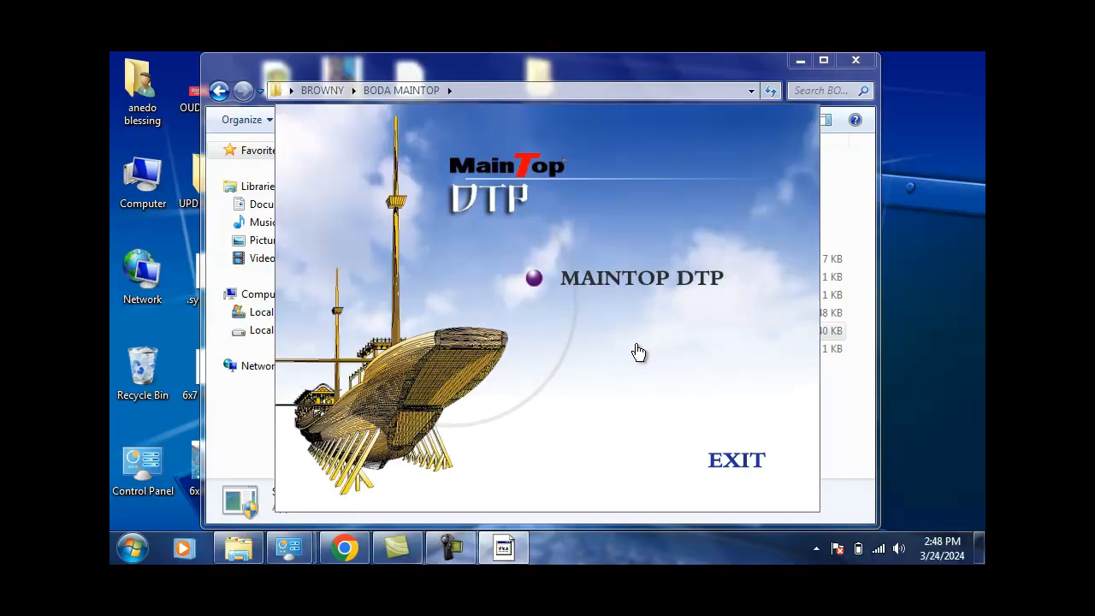
mouse_move(626, 281)
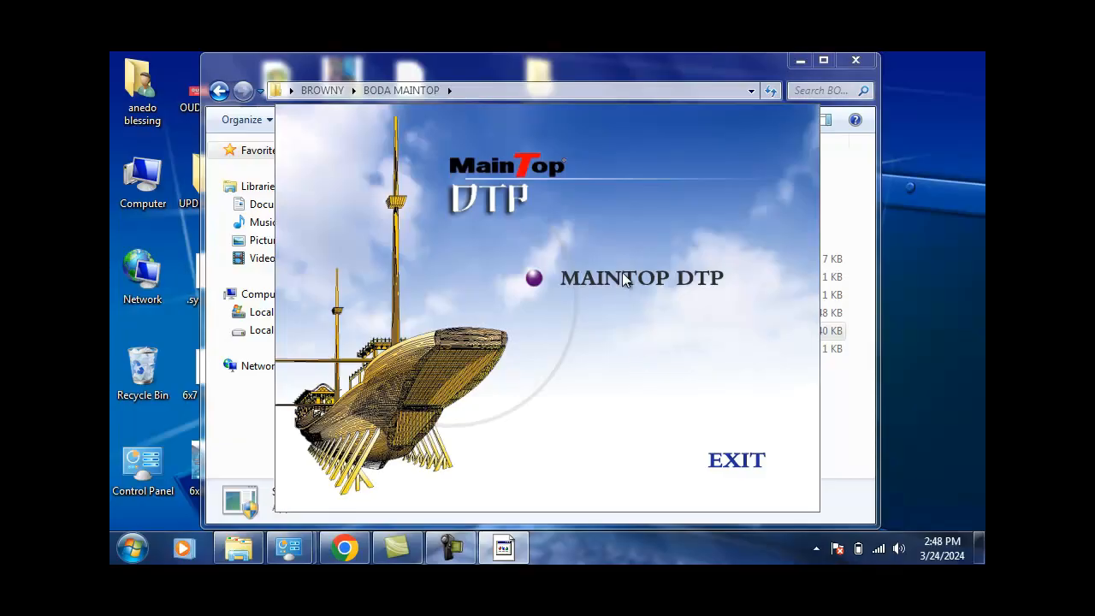
mouse_move(627, 270)
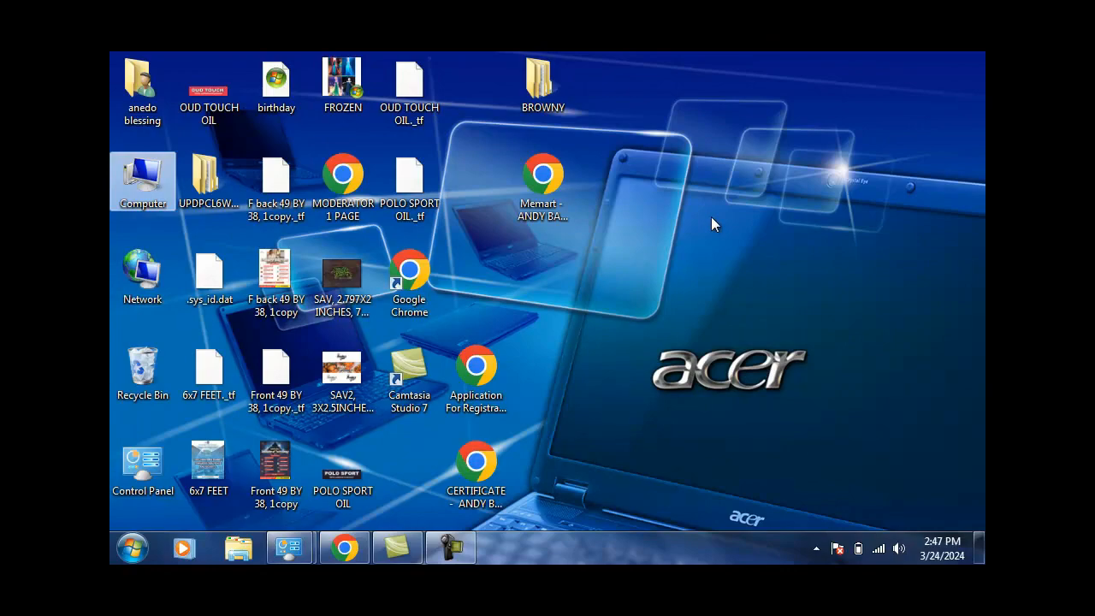
- Go through BROWNY into BODA MAINTOP and launch SETUP.exe
click(542, 81)
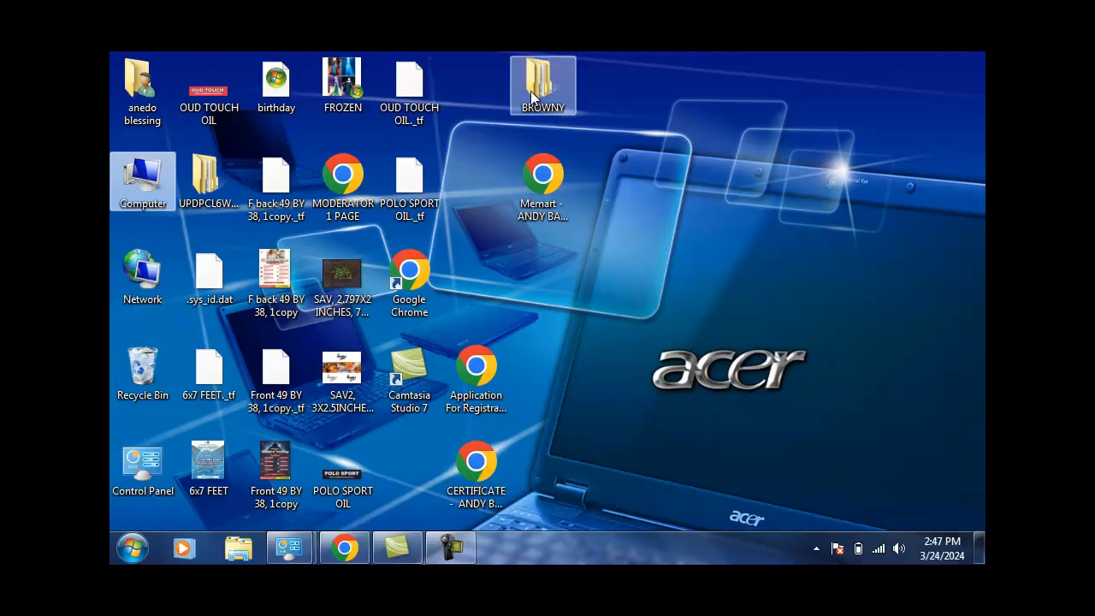
mouse_move(536, 94)
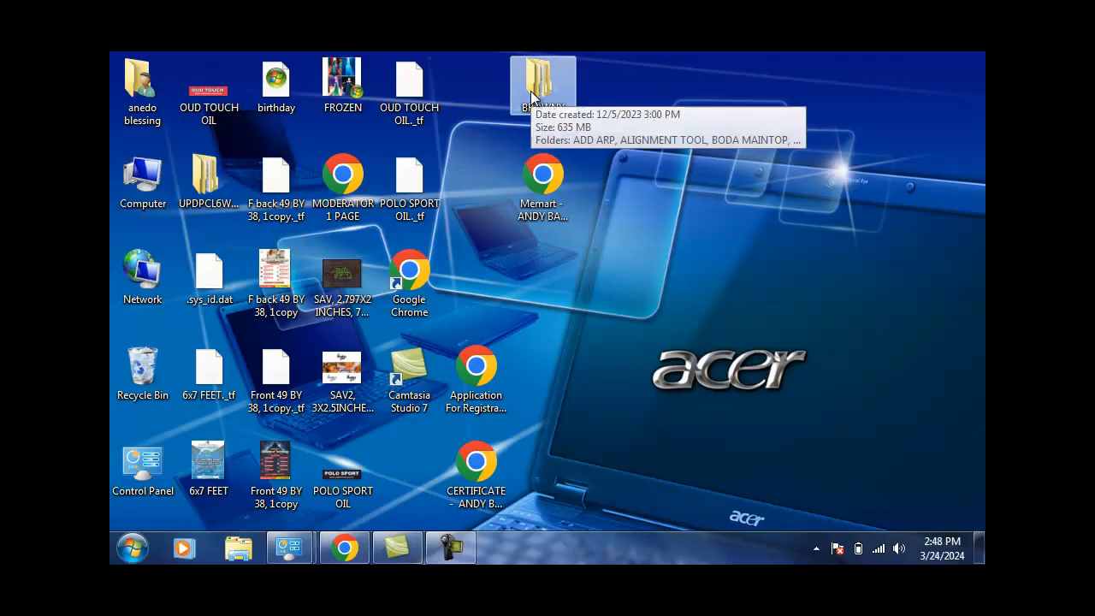
double_click(540, 70)
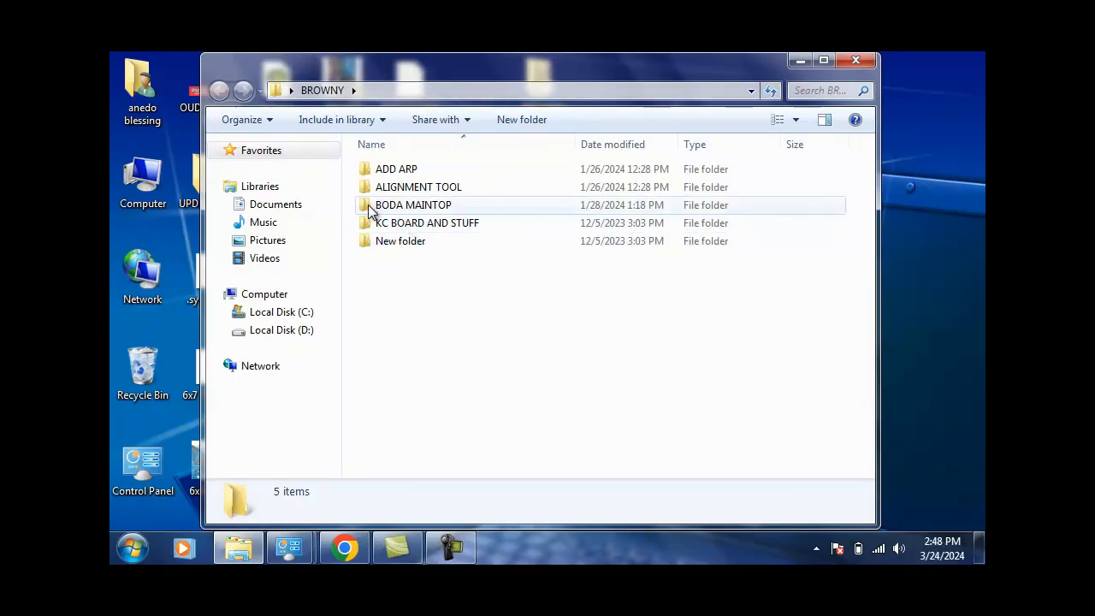
click(413, 204)
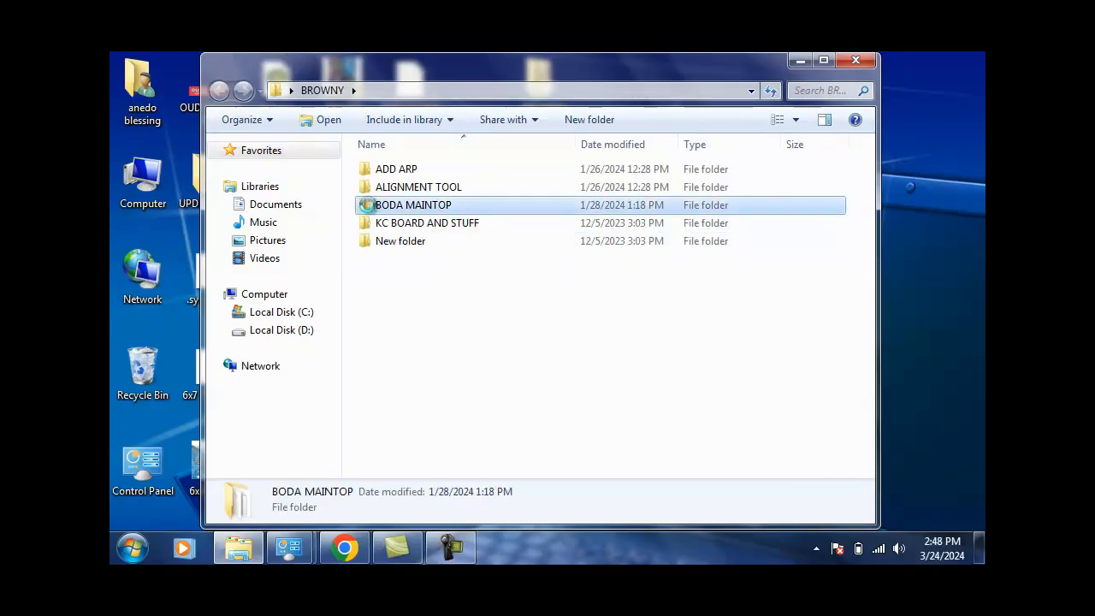
double_click(413, 205)
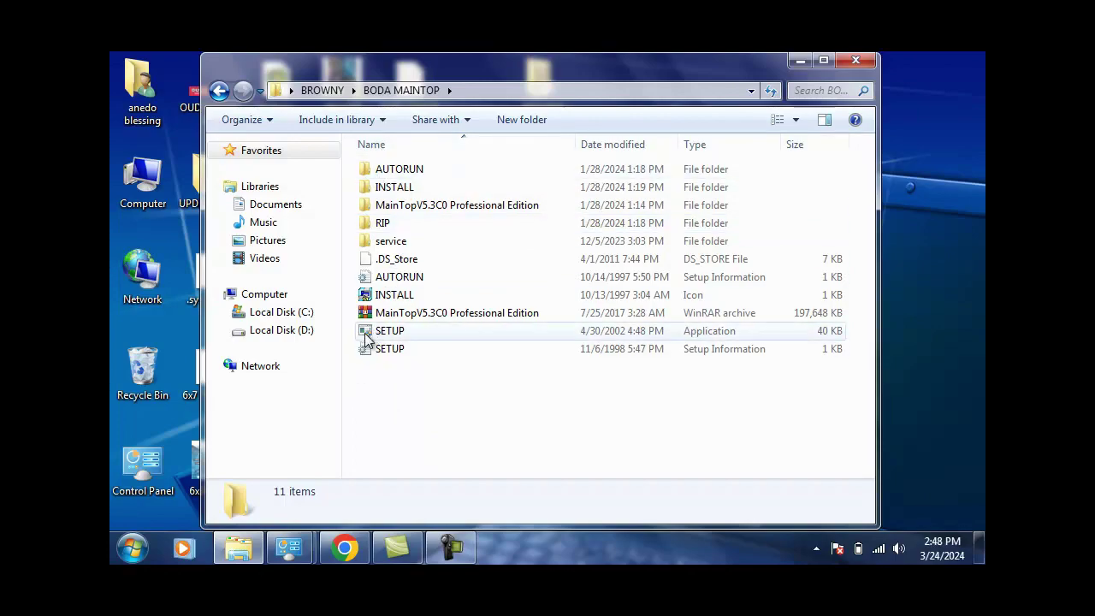
click(389, 330)
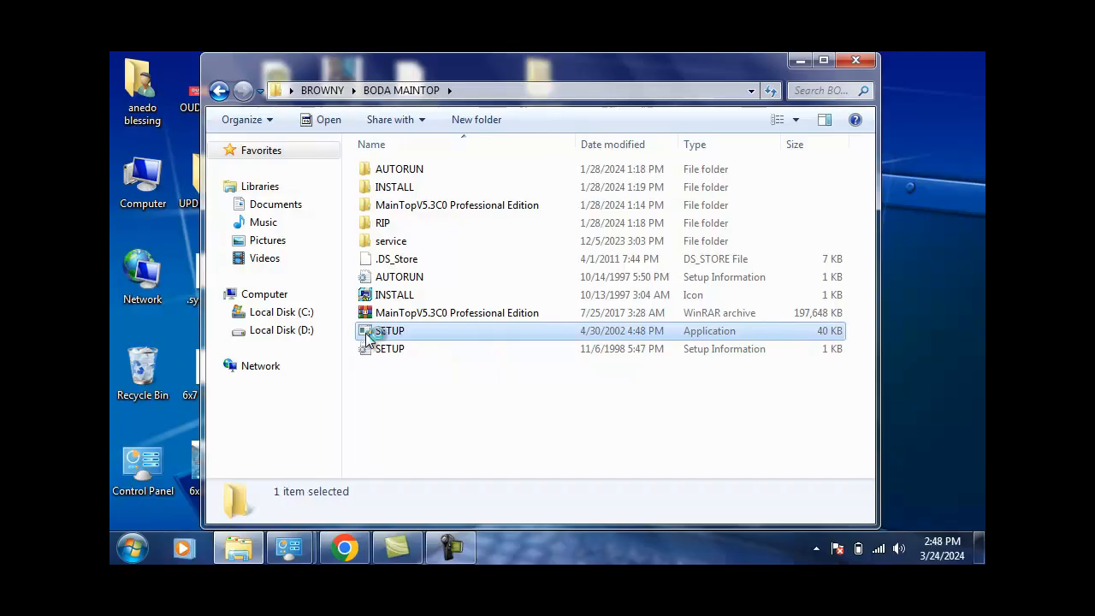
click(390, 330)
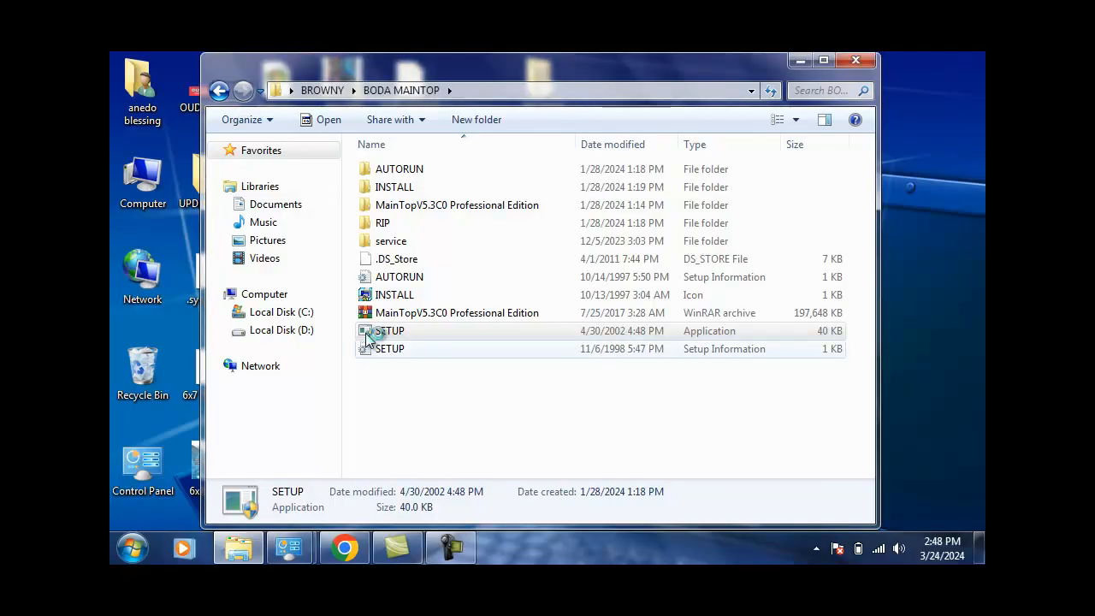
double_click(390, 330)
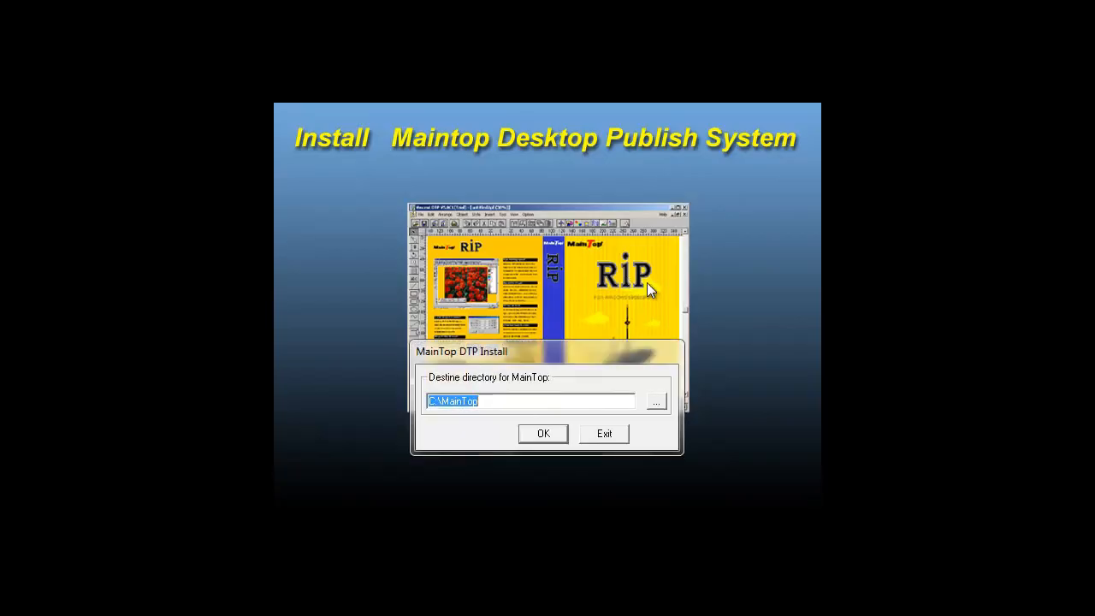
- Install to C:\MainTop and choose Restart later
click(543, 432)
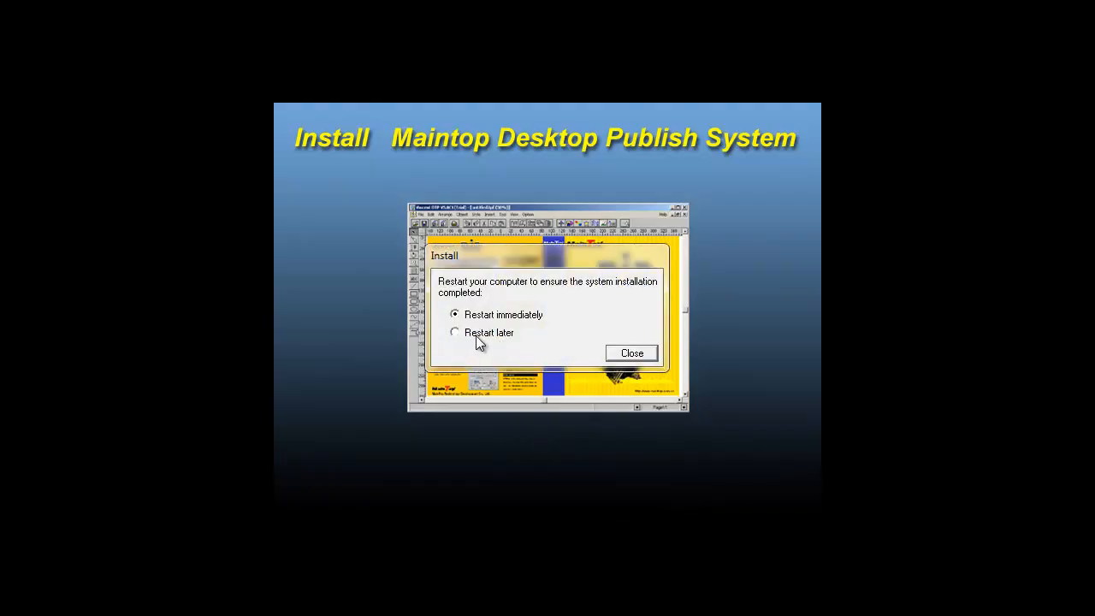
click(631, 354)
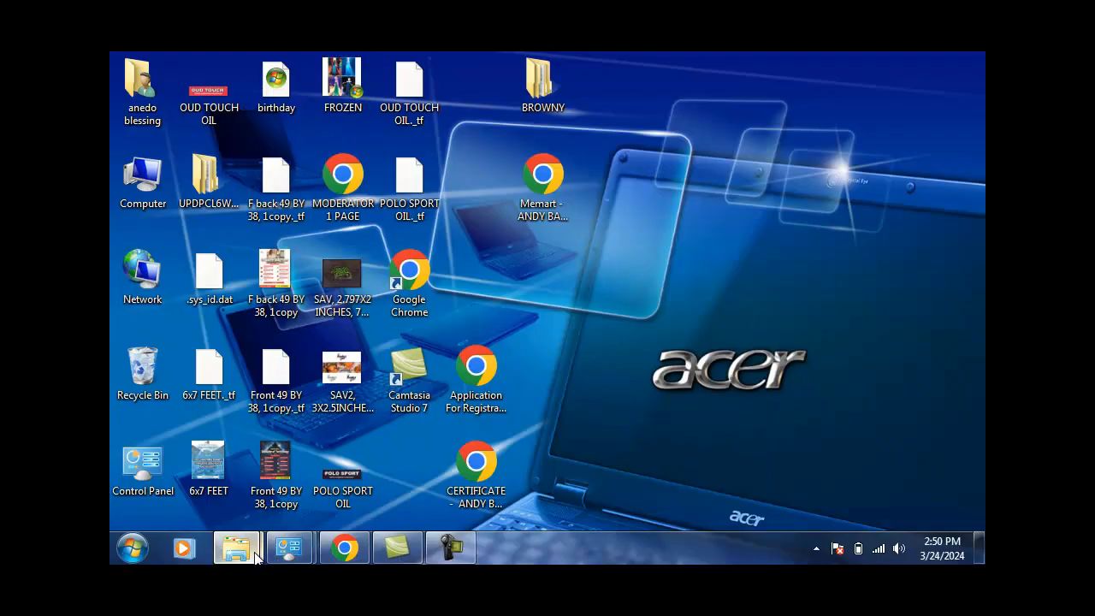
mouse_move(464, 365)
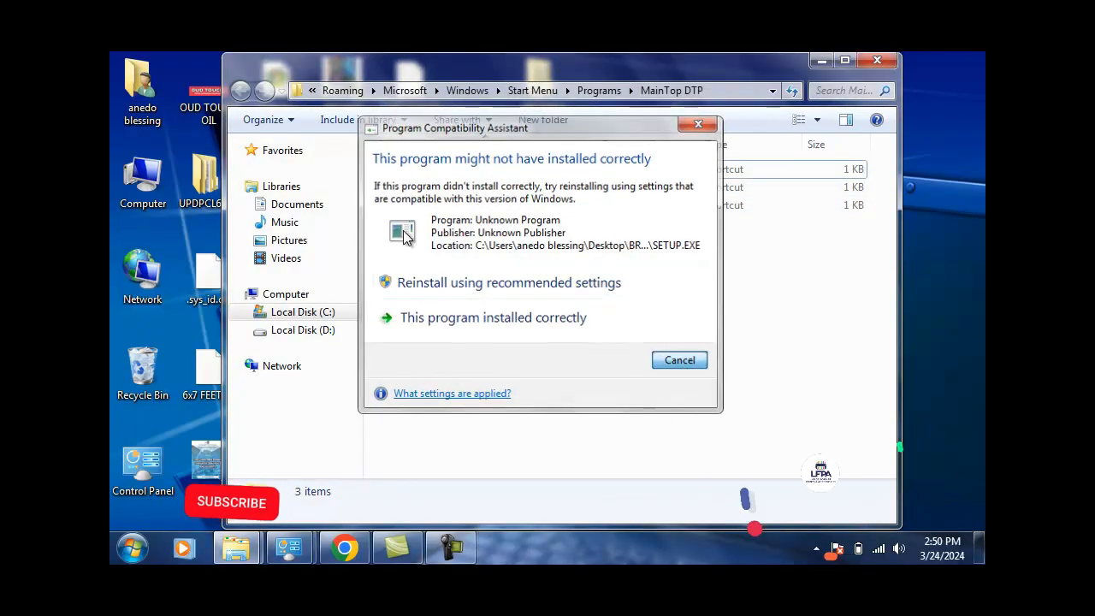
- Confirm installation and view the MainTop, Print Manager and Uninstall shortcuts and Start menu
click(679, 361)
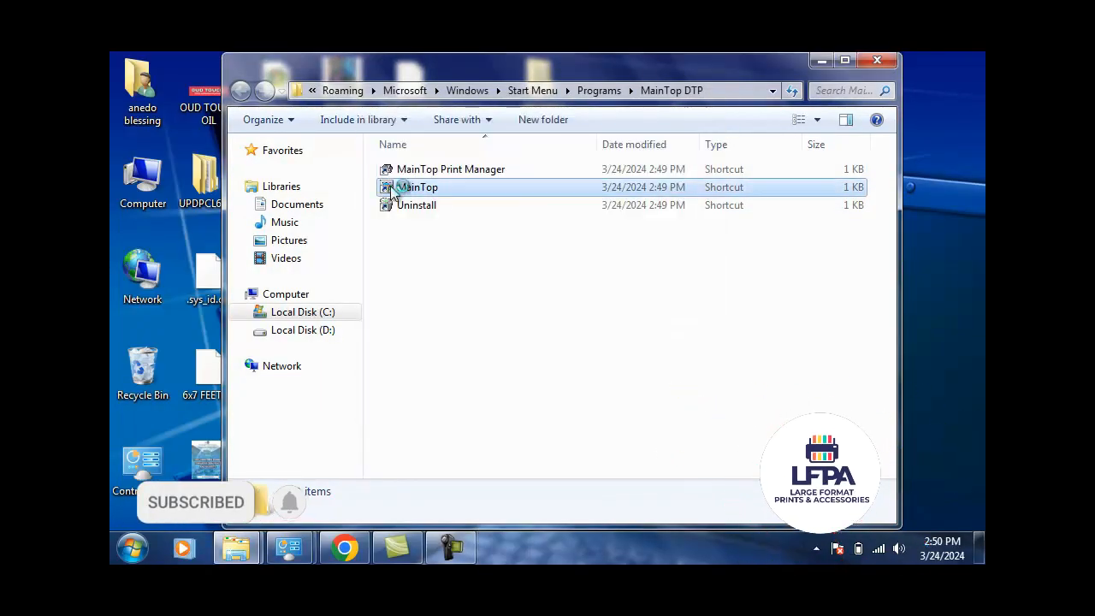
click(417, 186)
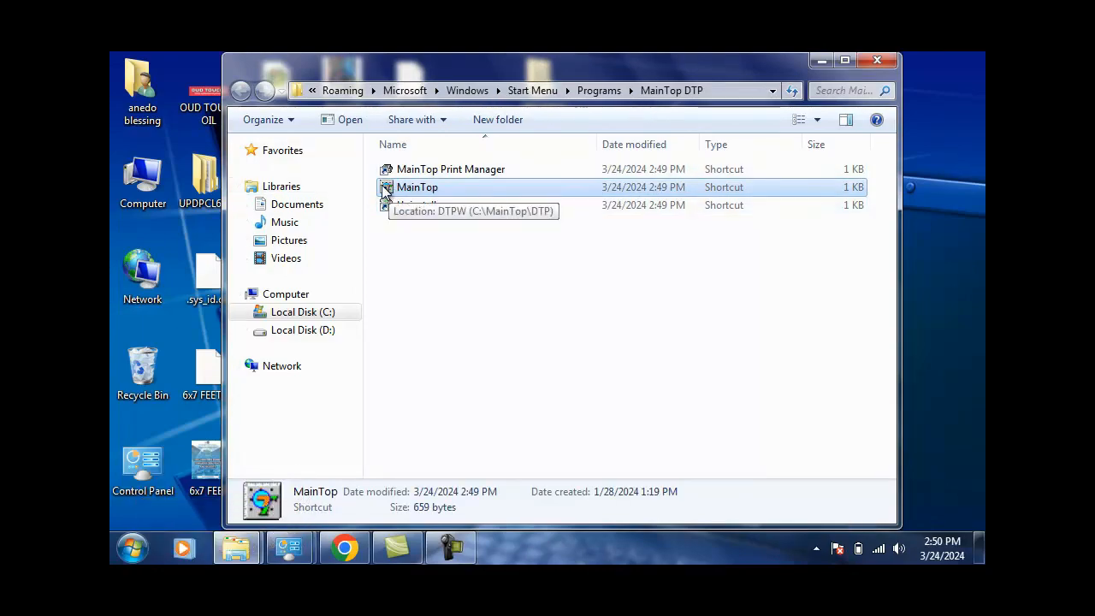
click(131, 548)
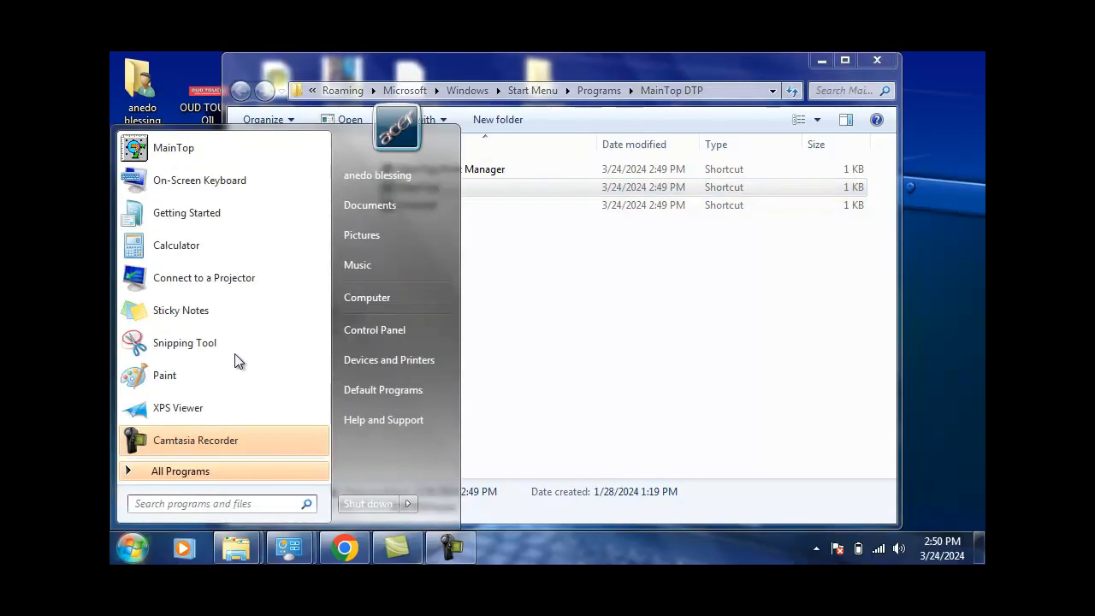
mouse_move(183, 148)
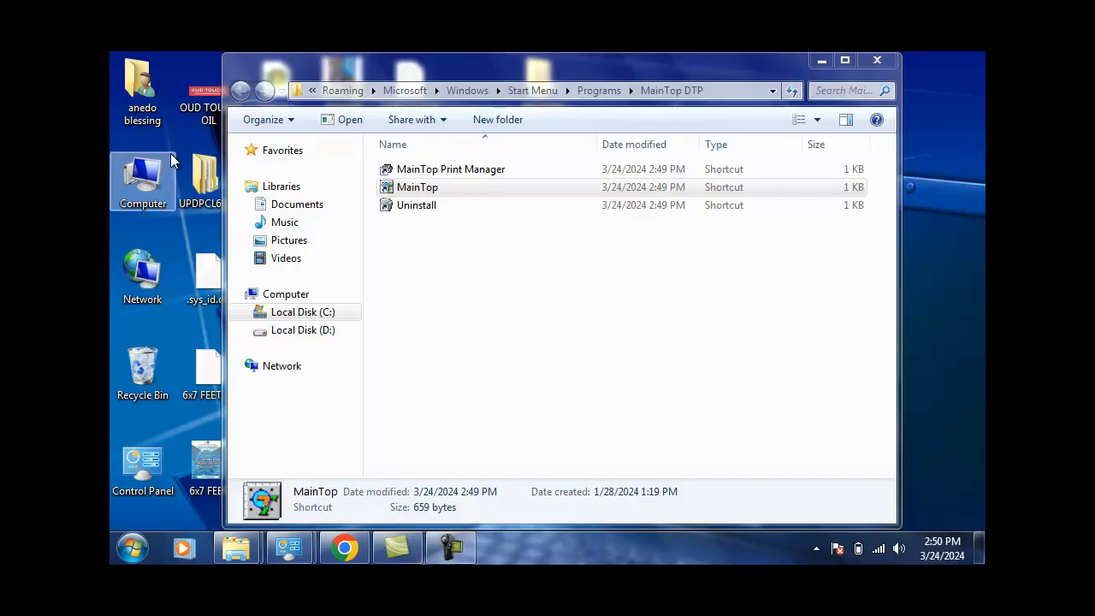
- Launch MainTop DTP from its shortcut and choose File > Printer Setup
double_click(417, 187)
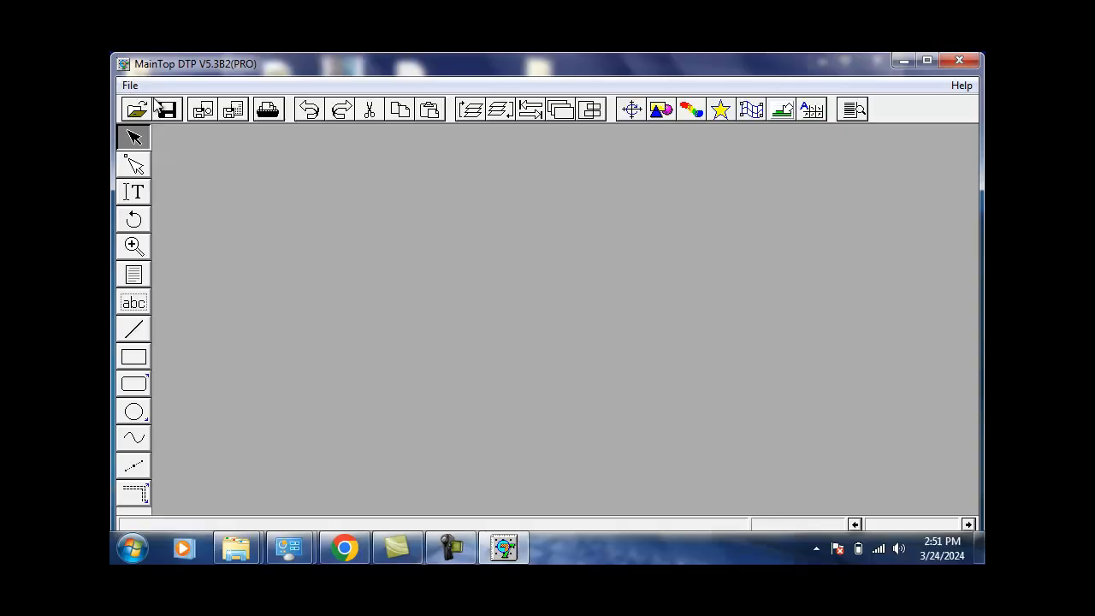
click(129, 86)
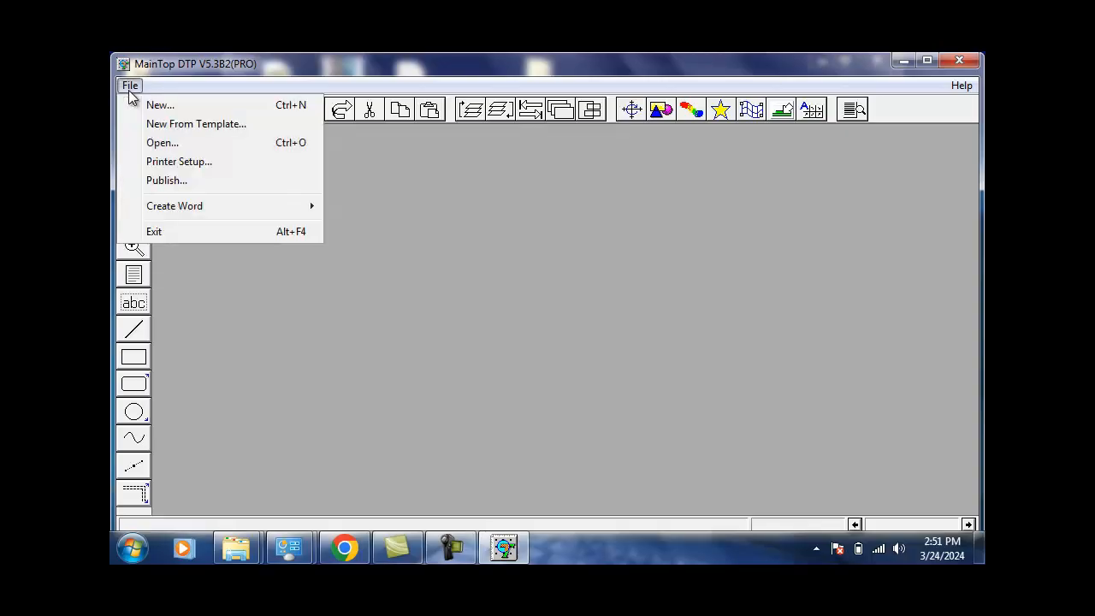
click(179, 161)
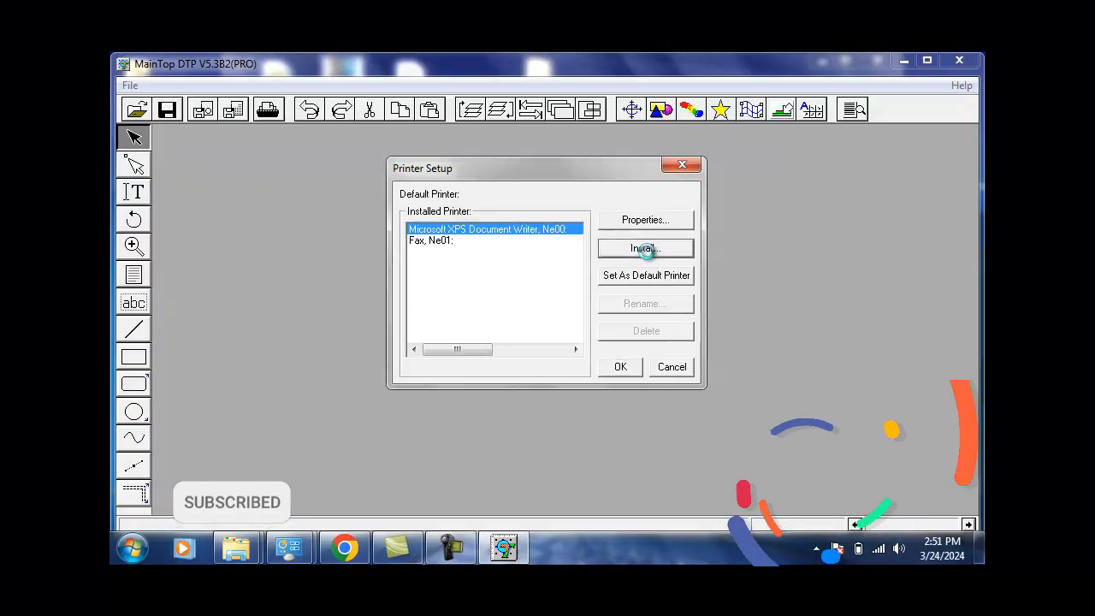
- Start a custom printer install and browse to the Desktop
click(645, 248)
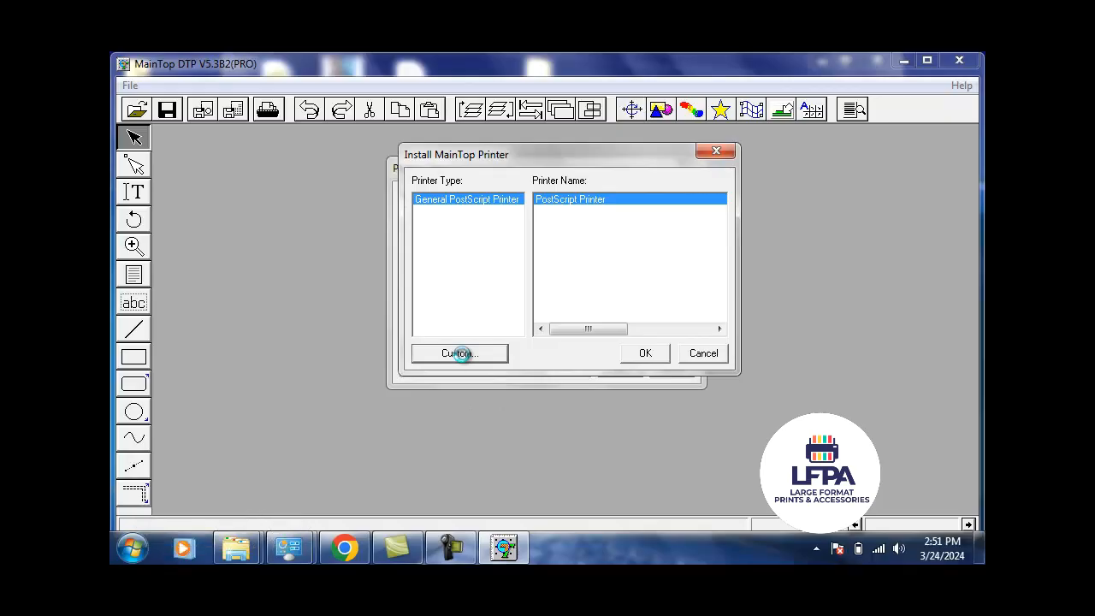
click(459, 353)
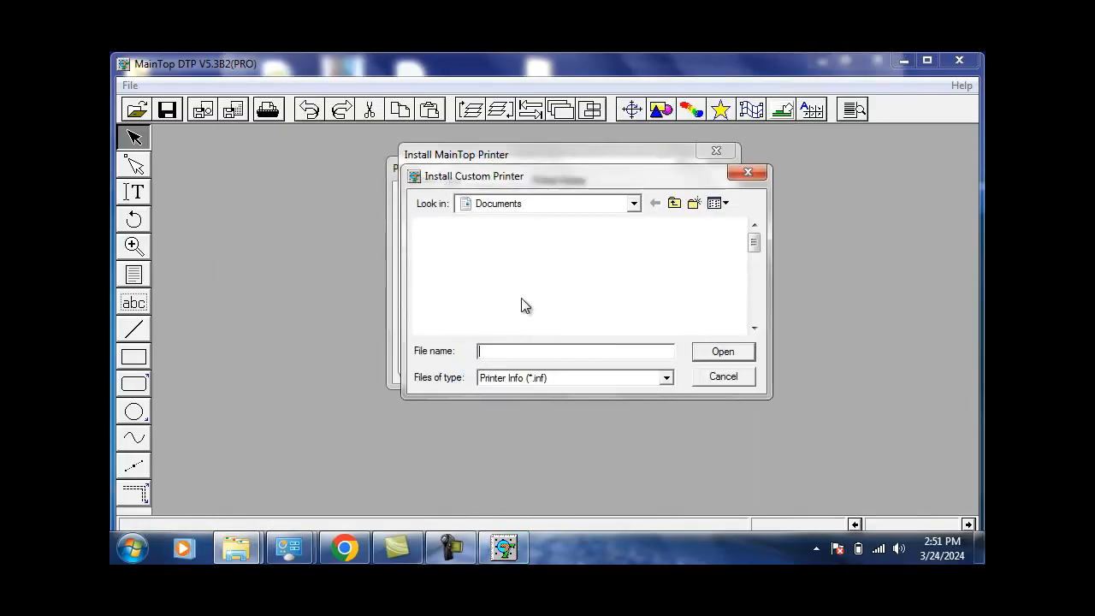
click(633, 203)
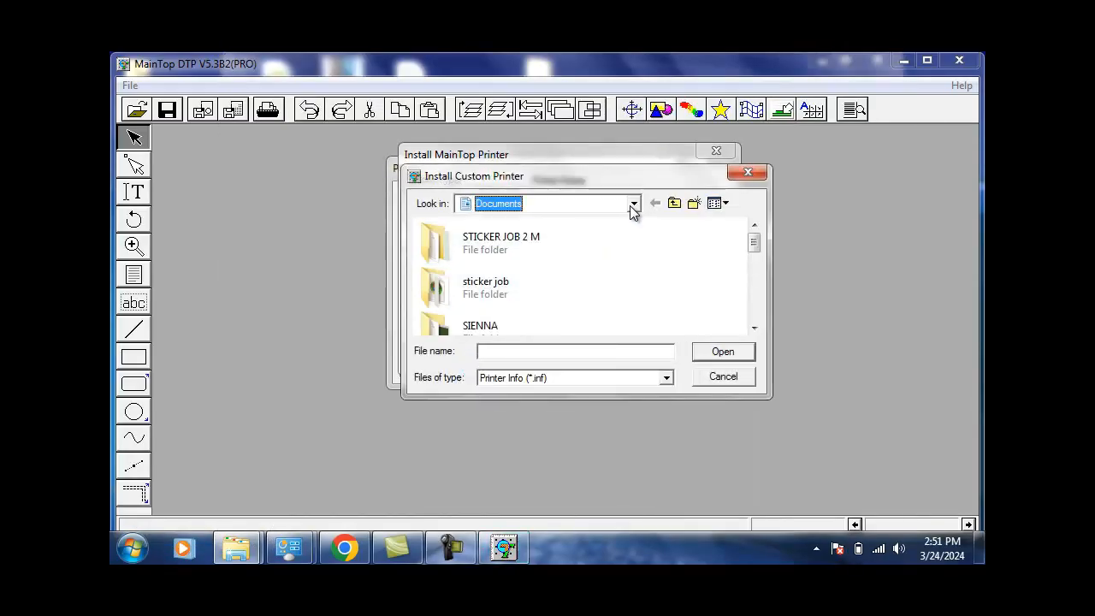
click(632, 203)
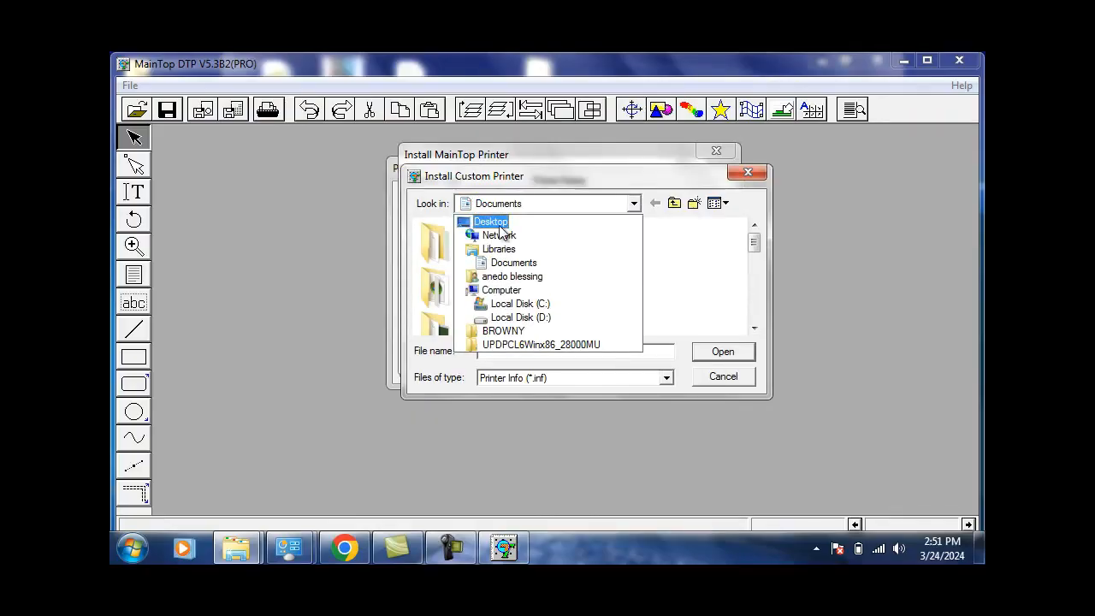
click(491, 221)
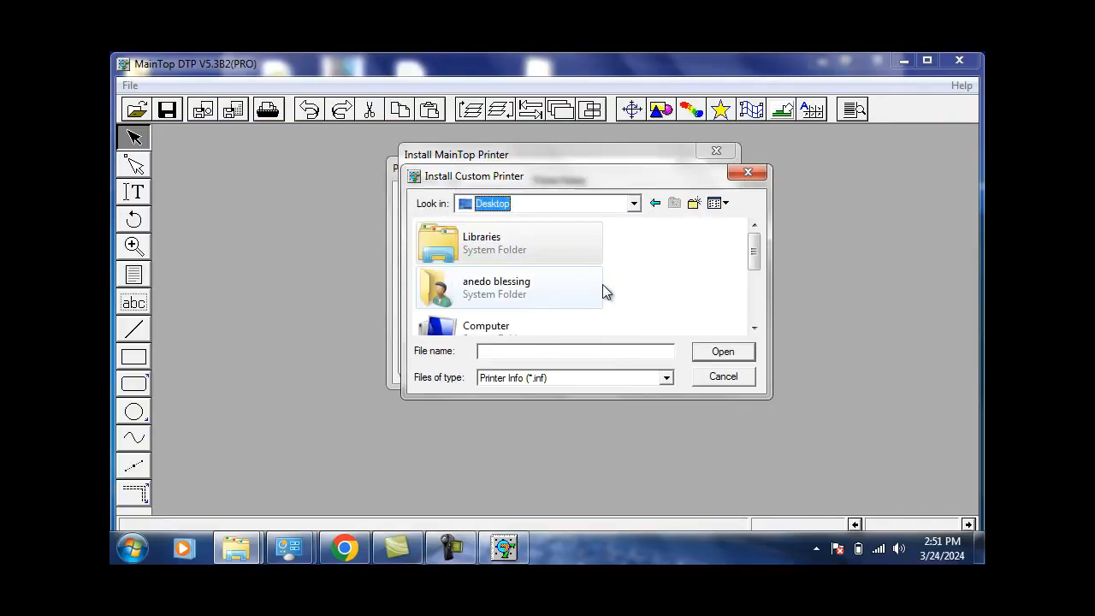
- Open easyjet.inf from BROWNY > New folder > COLOR DRIVER to install Easyjet-15W
scroll(down, 3)
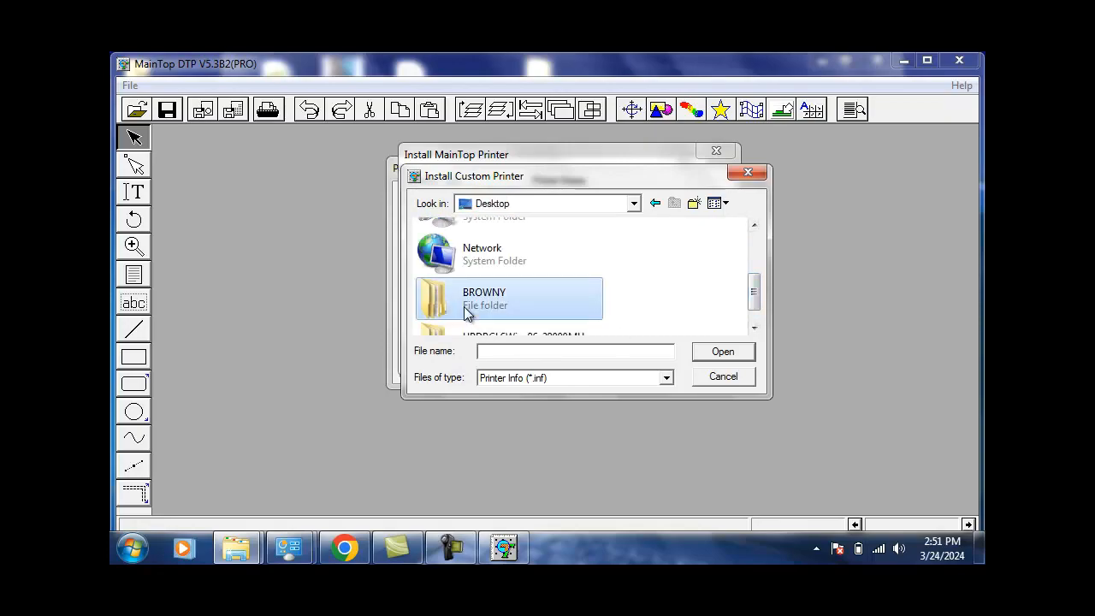
double_click(483, 297)
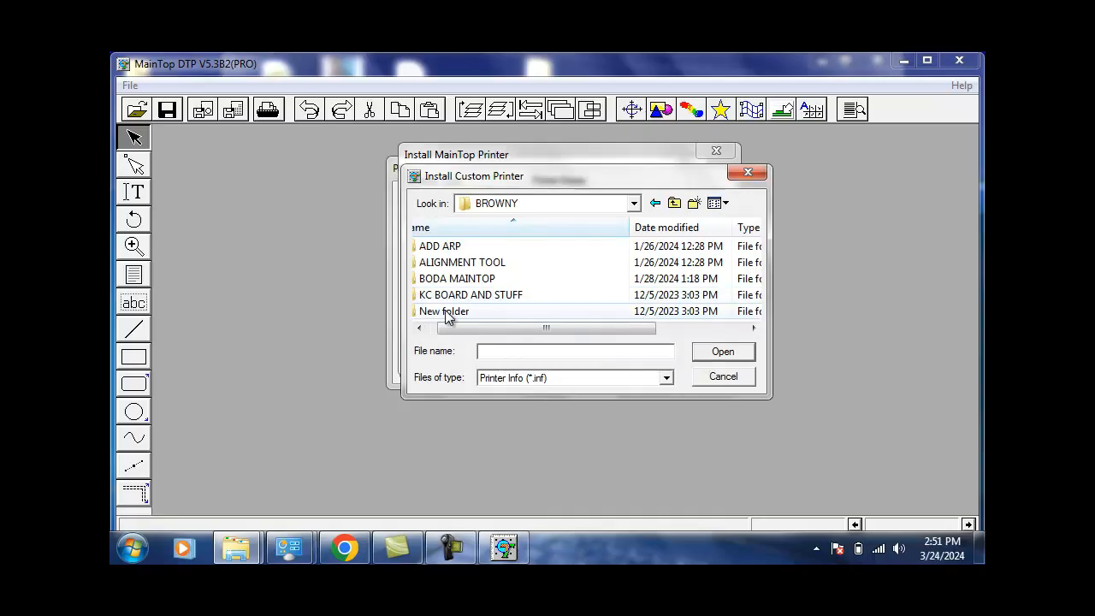
mouse_move(470, 295)
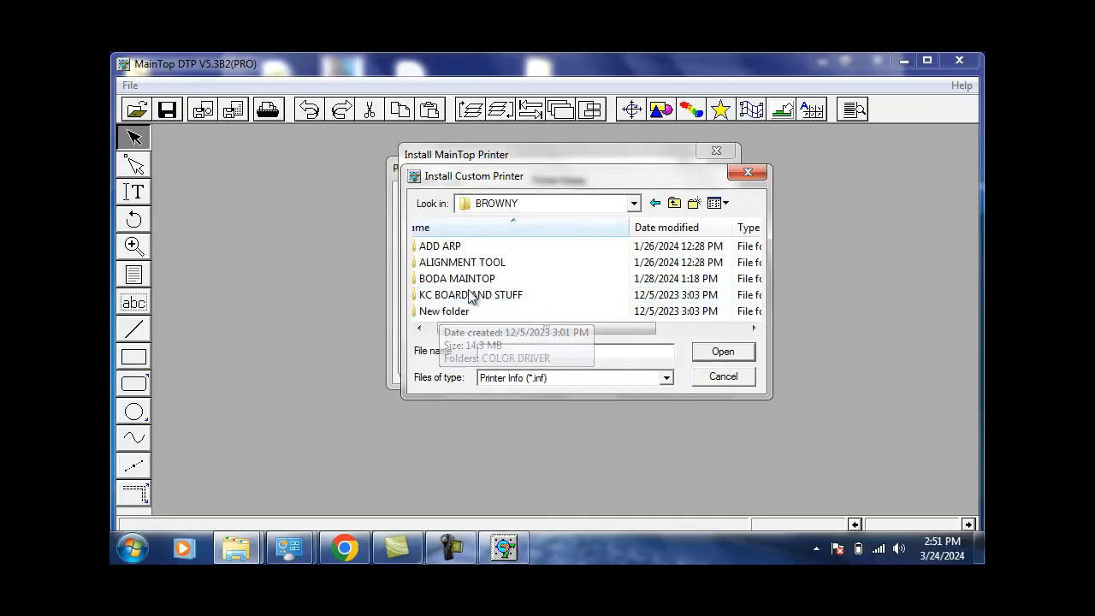
mouse_move(462, 295)
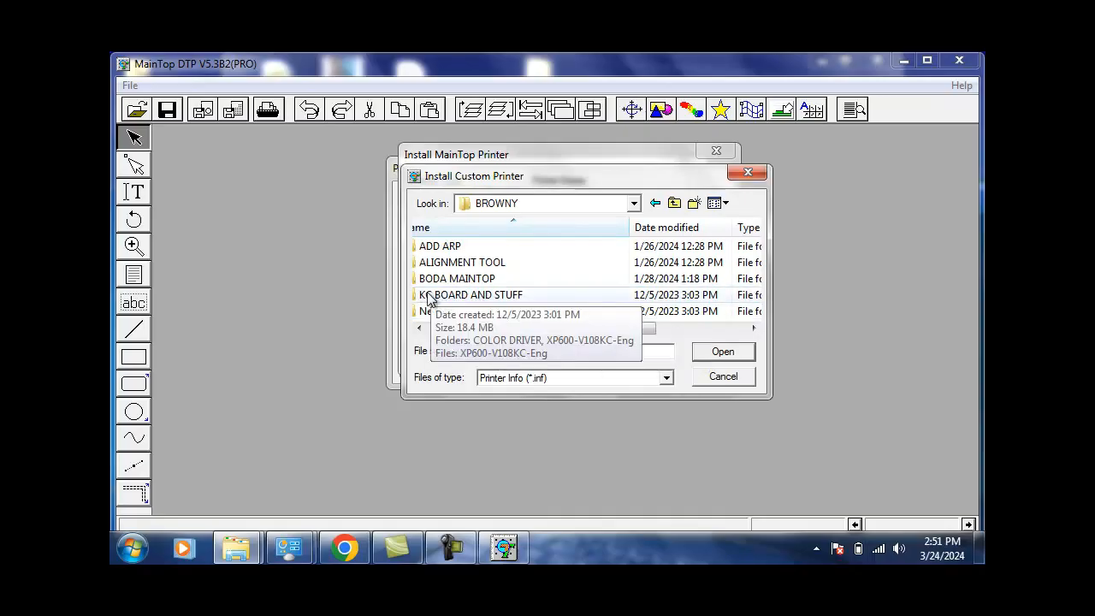
mouse_move(444, 311)
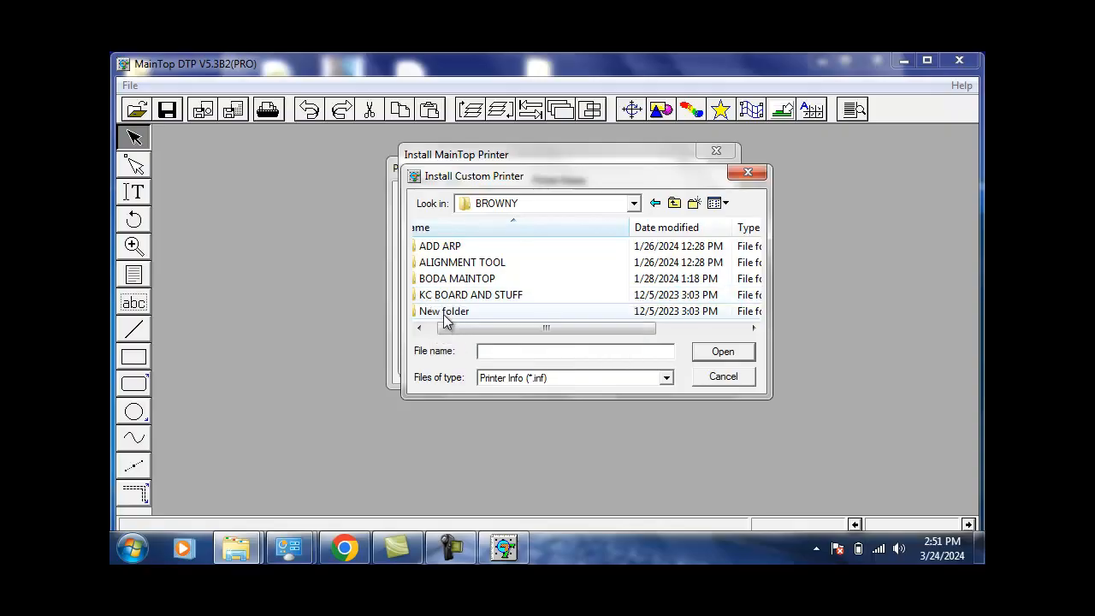
mouse_move(440, 315)
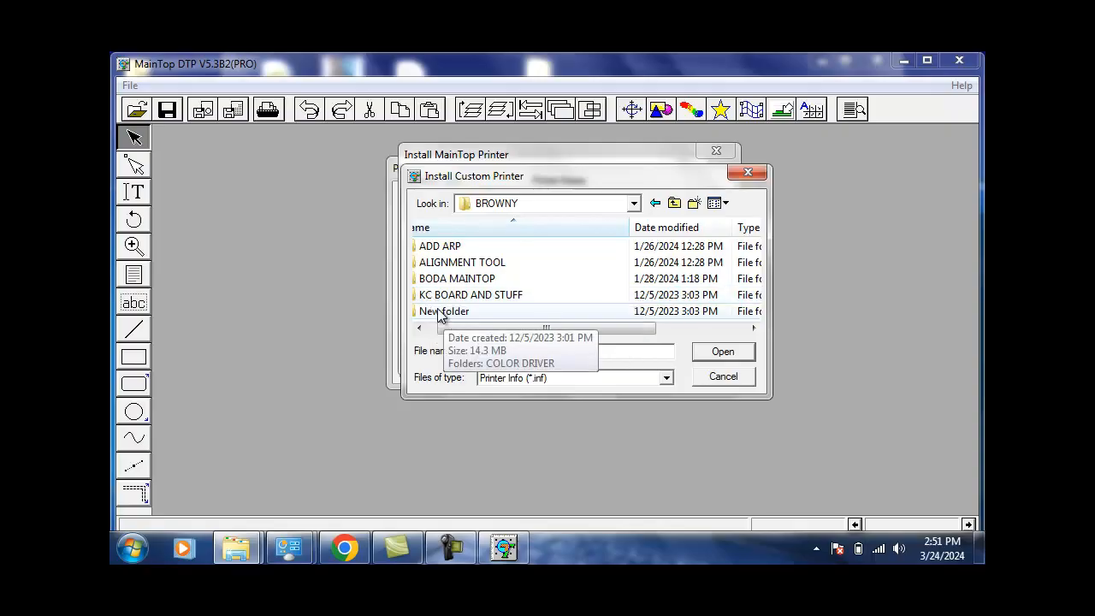
double_click(443, 311)
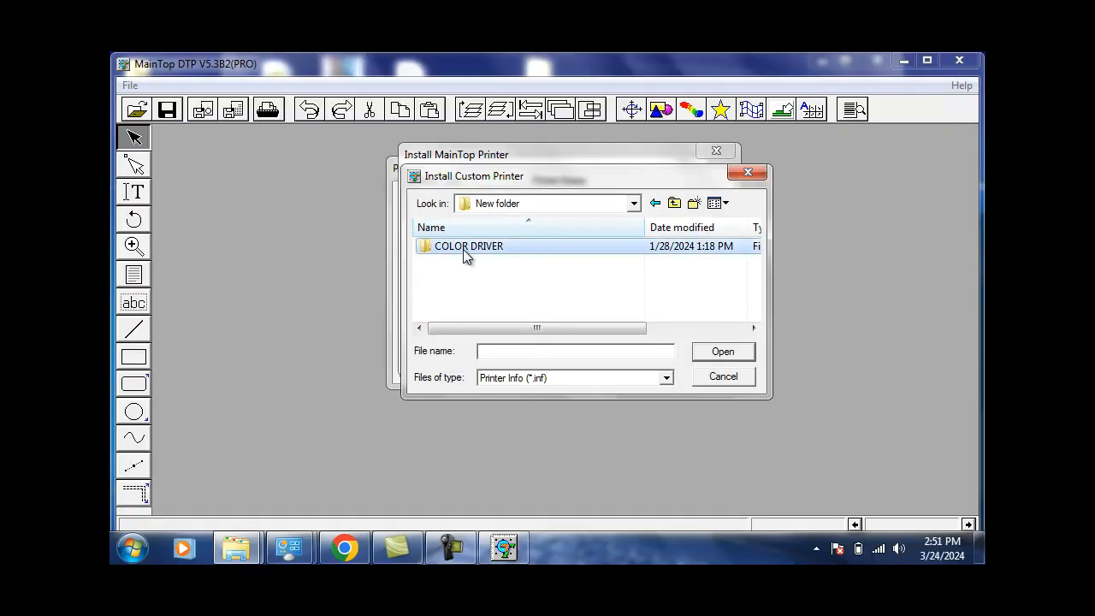
double_click(468, 245)
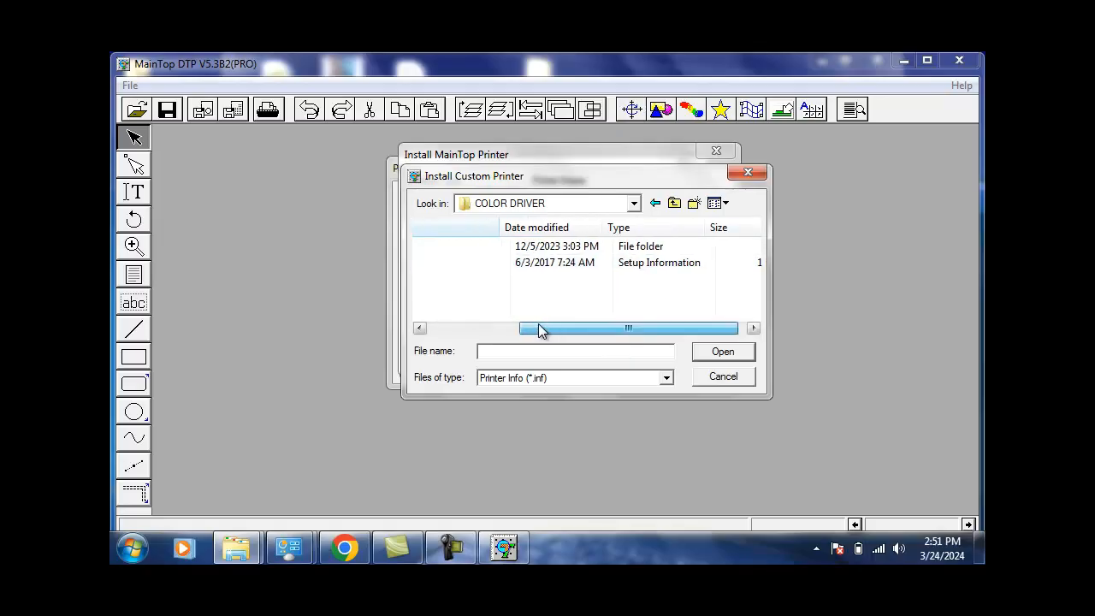
drag(628, 328, 537, 327)
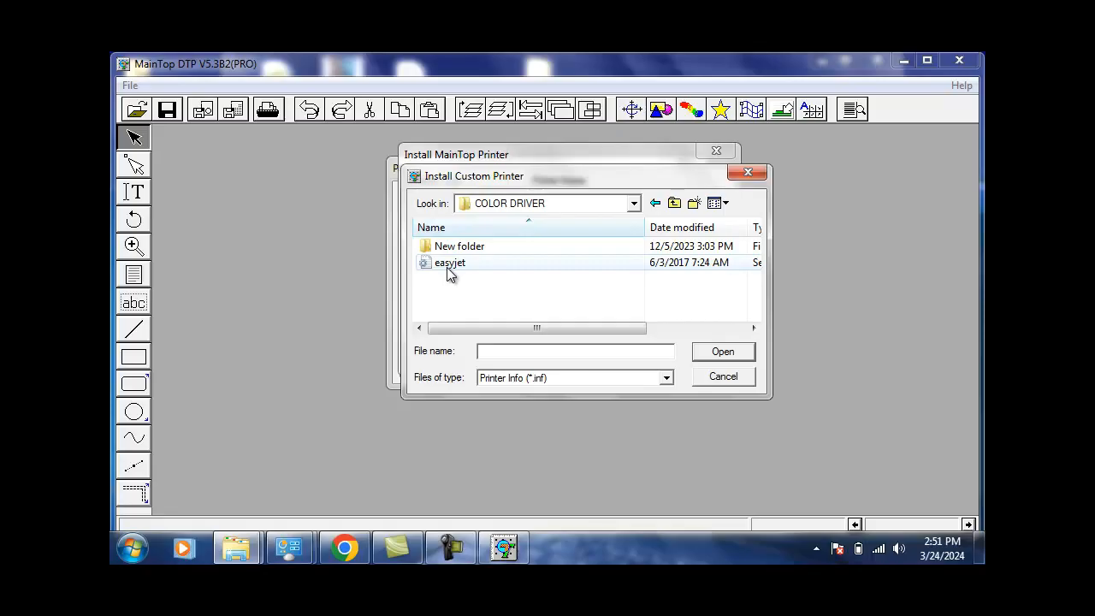
click(665, 377)
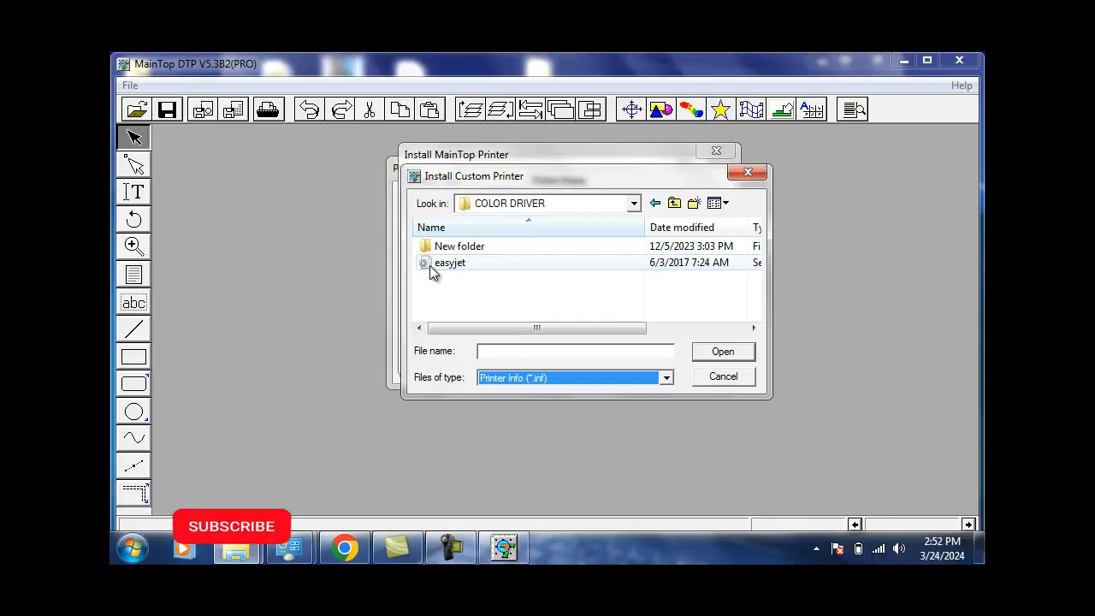
click(231, 526)
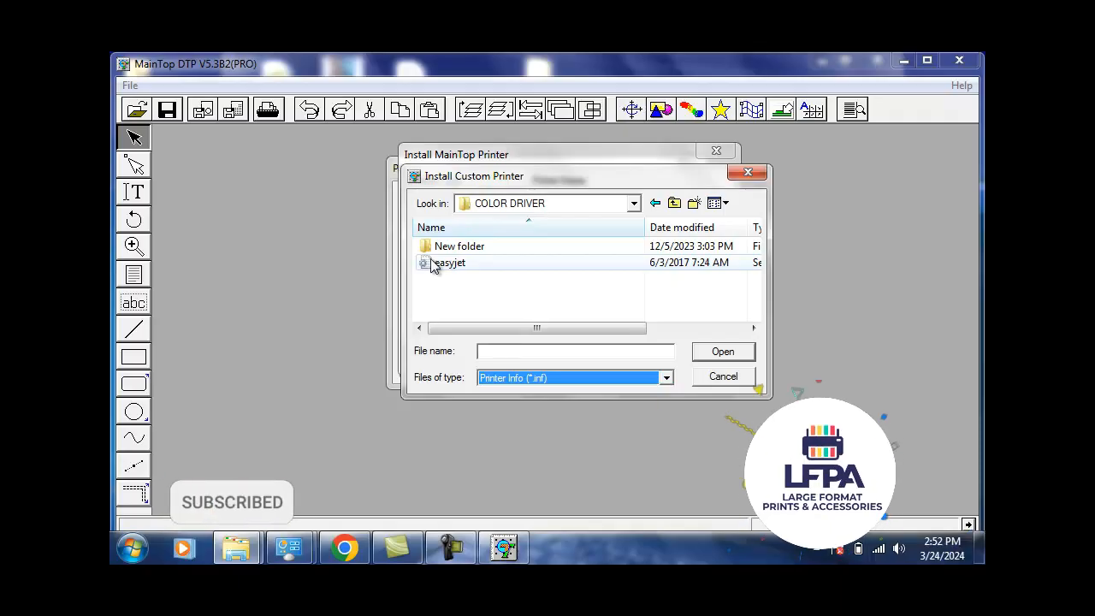
click(723, 376)
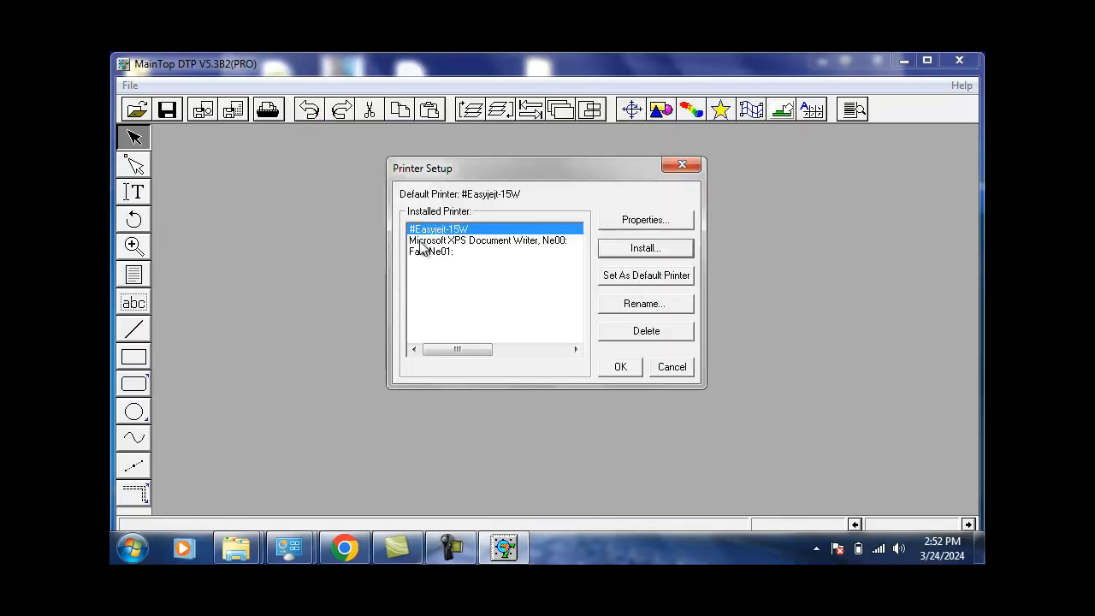
mouse_move(633, 272)
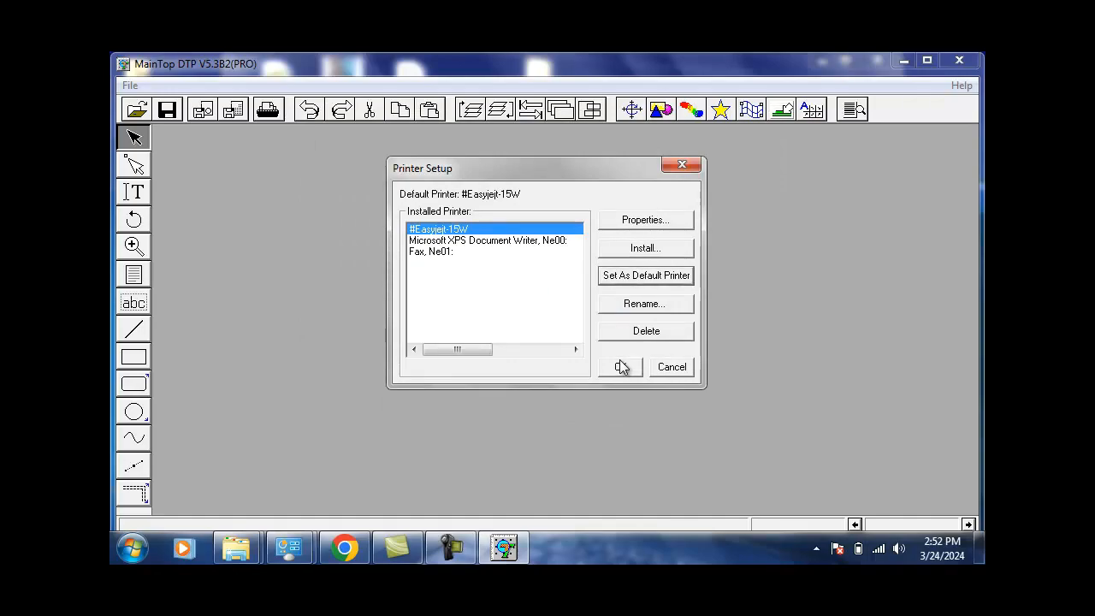
- Keep #Easyjejt-15W as default and confirm the Printer Setup dialog with OK
click(621, 367)
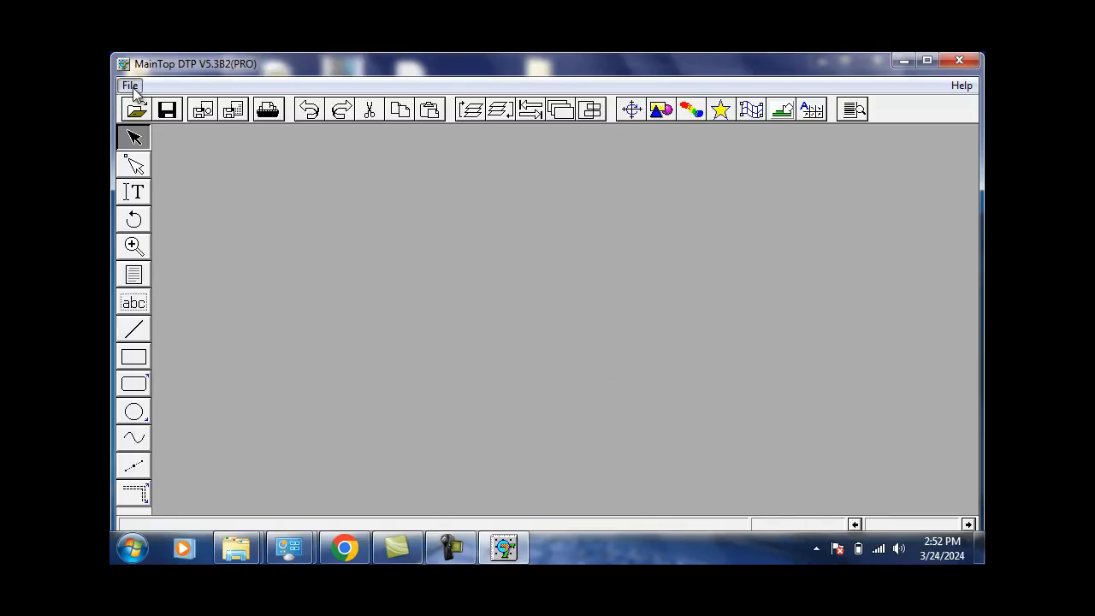
- Create a new General Publication with A4 Portrait page setup
click(130, 86)
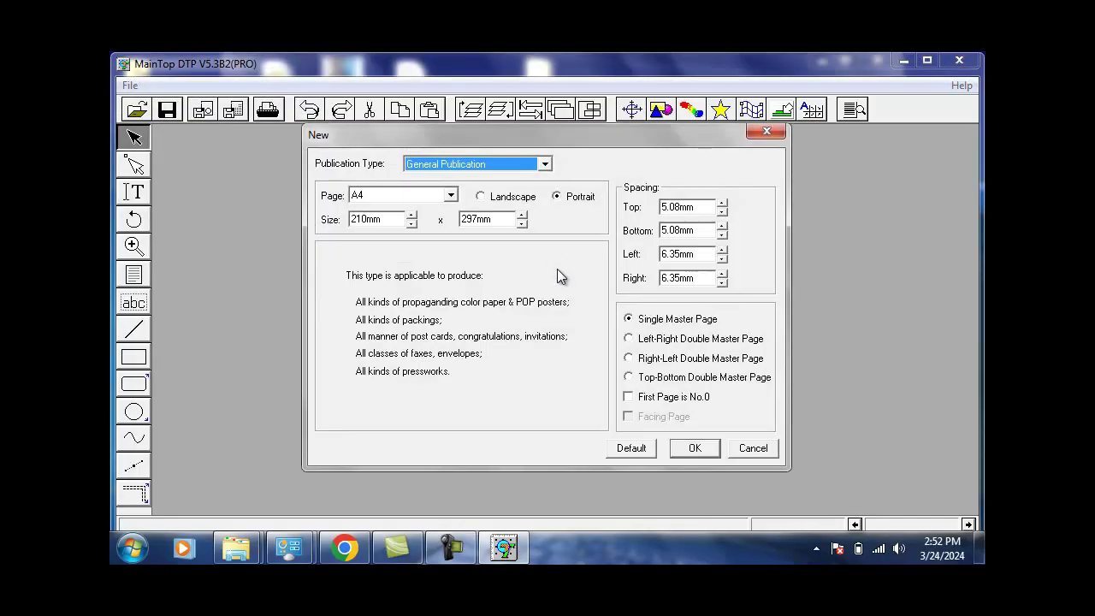
mouse_move(752, 463)
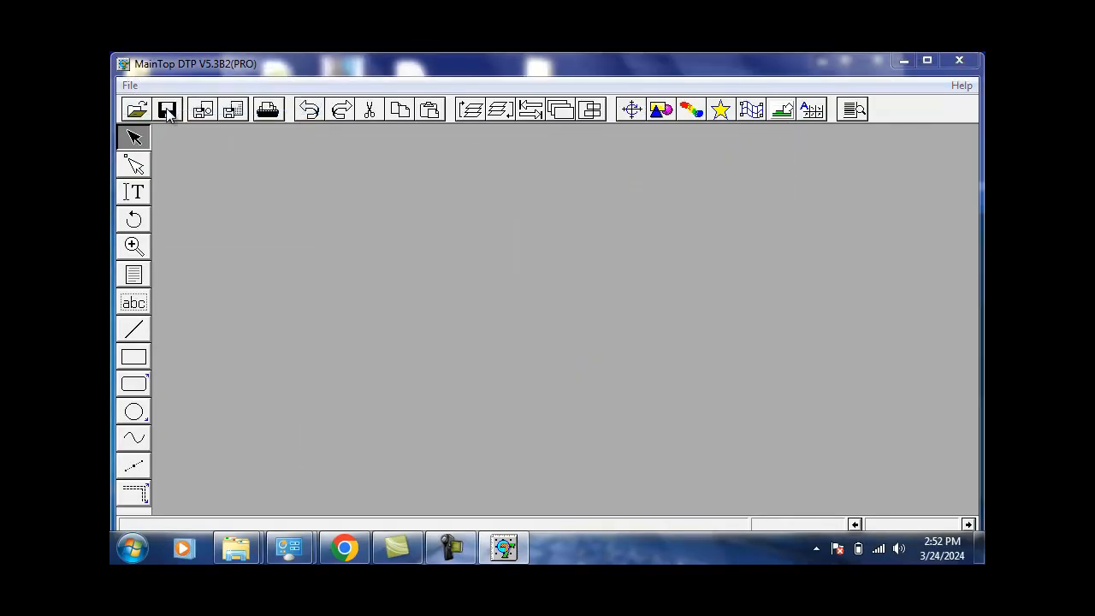
click(169, 109)
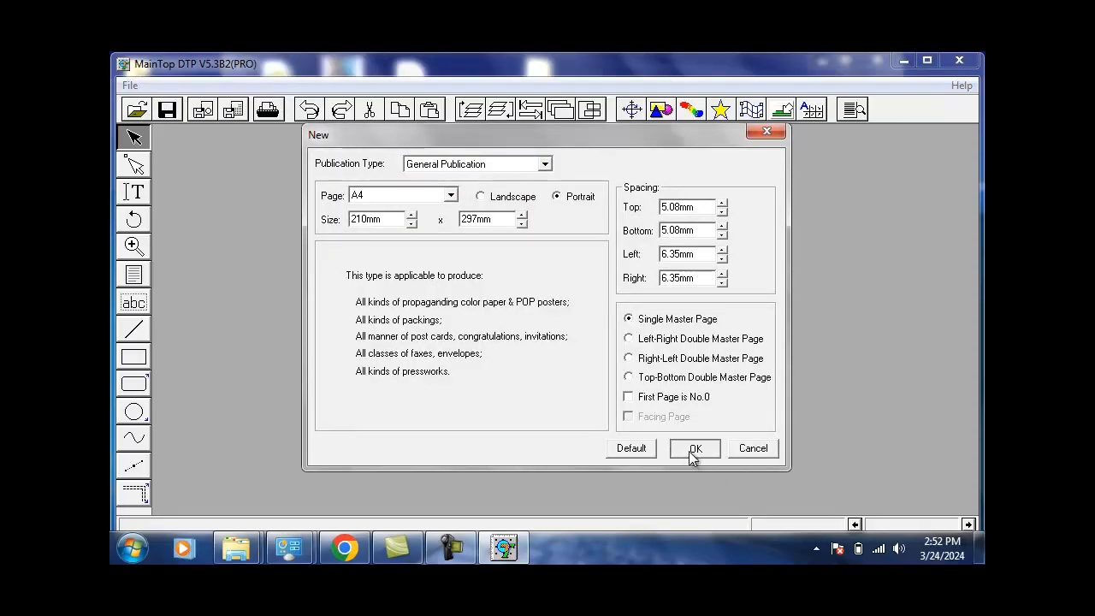
click(695, 449)
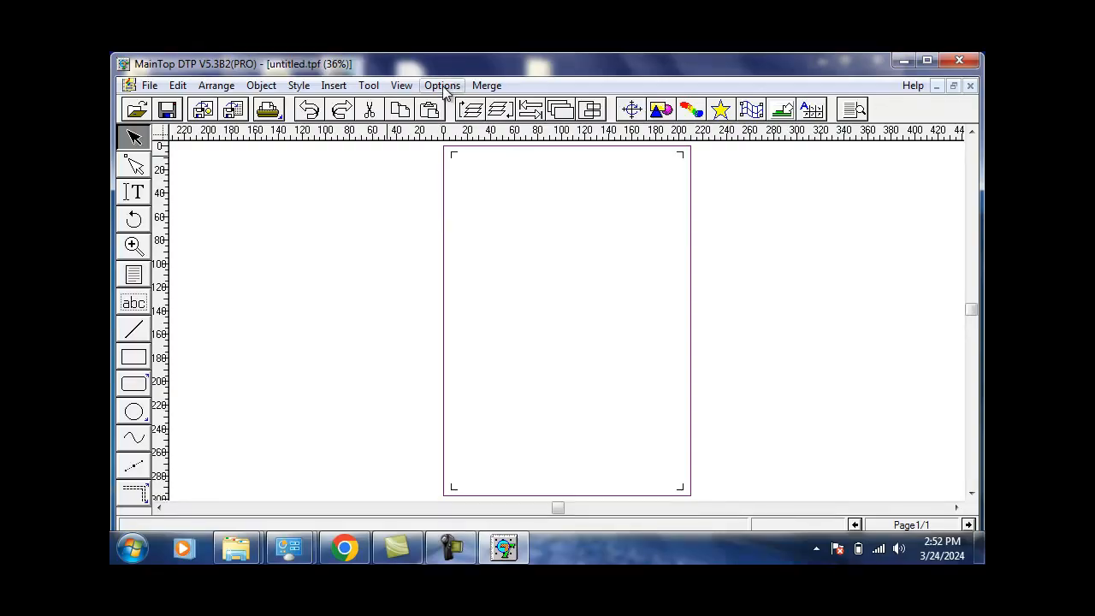
- Set Ruler Unit and Unit to inch in Options > Unit, then draw a rectangle
click(441, 84)
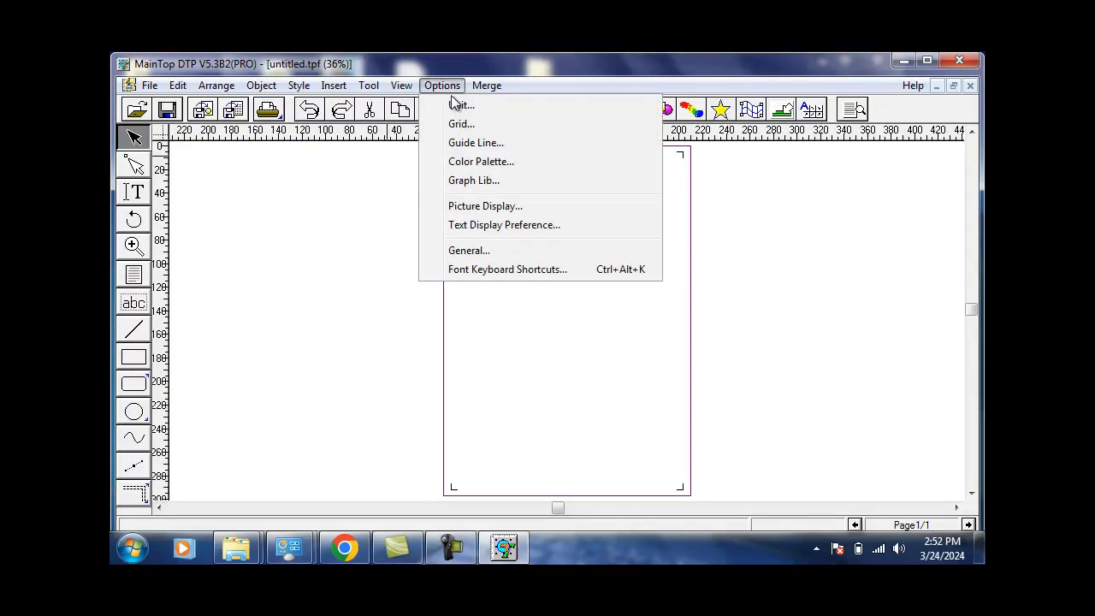
click(461, 104)
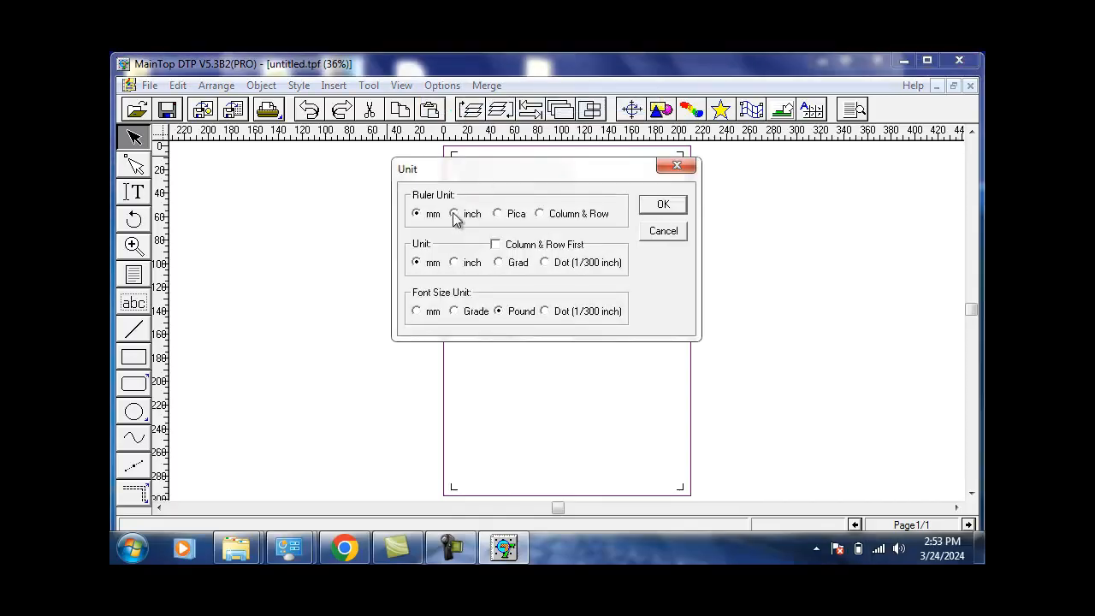
click(453, 213)
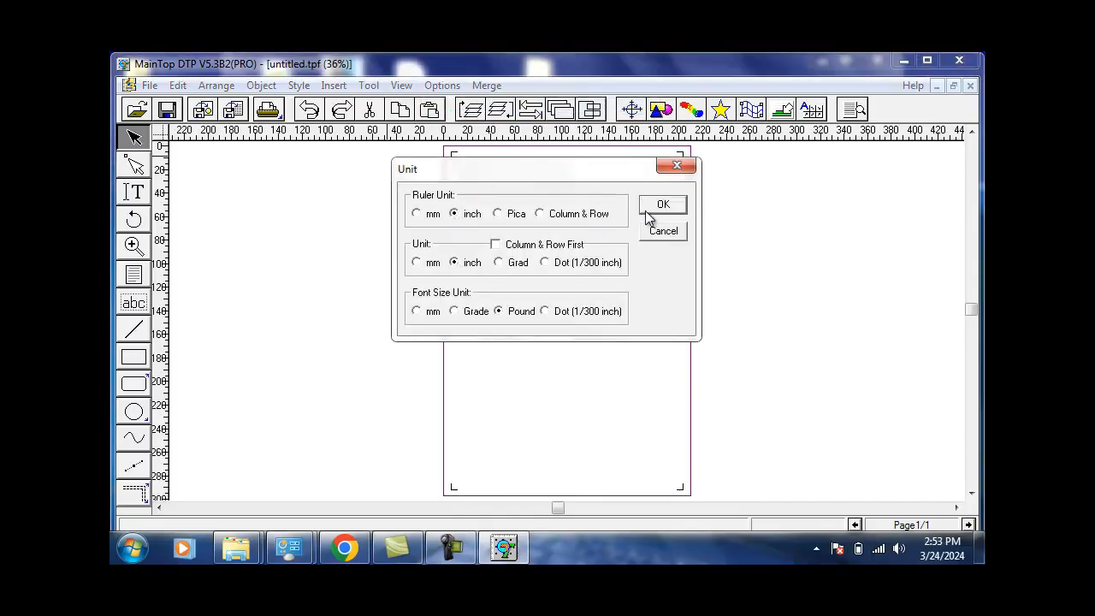
click(662, 204)
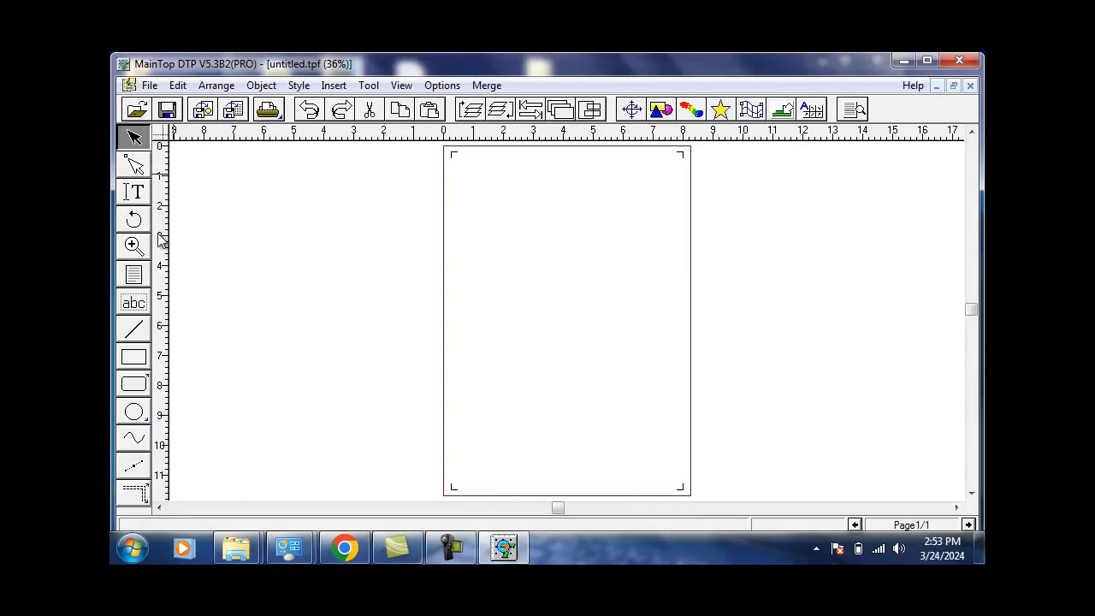
drag(473, 175, 551, 258)
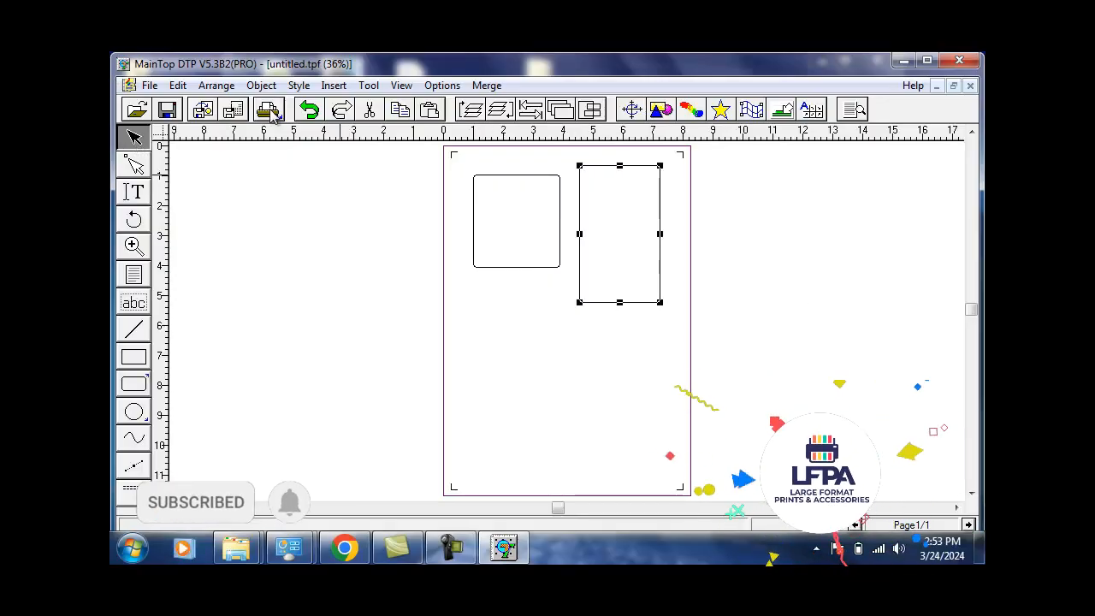
- Open the Print dialog for the page with the Easyjet-15W printer at 100% scale
click(269, 110)
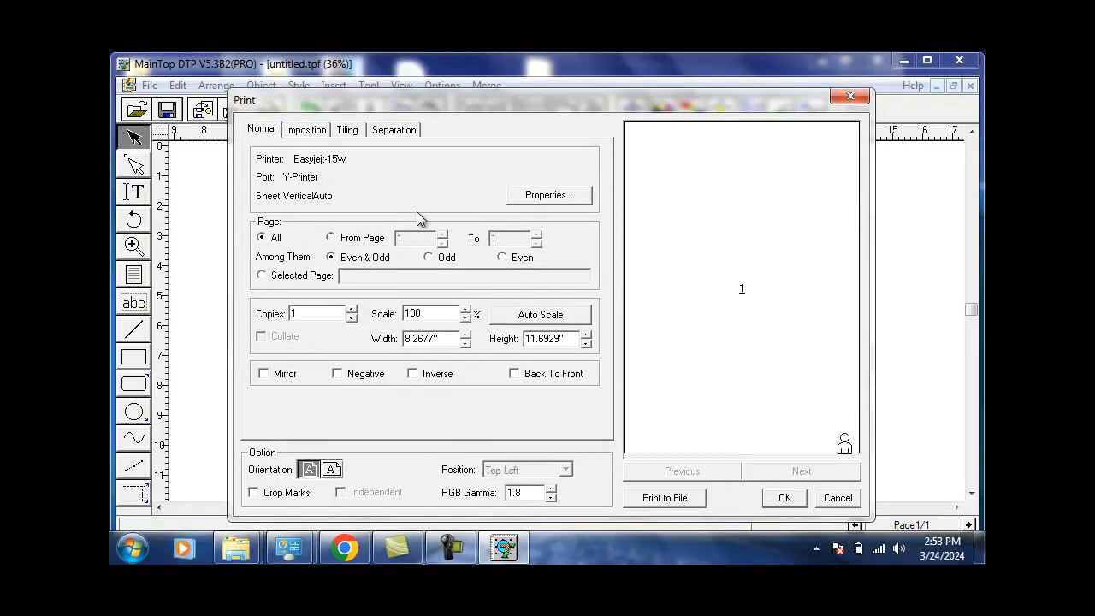
mouse_move(315, 175)
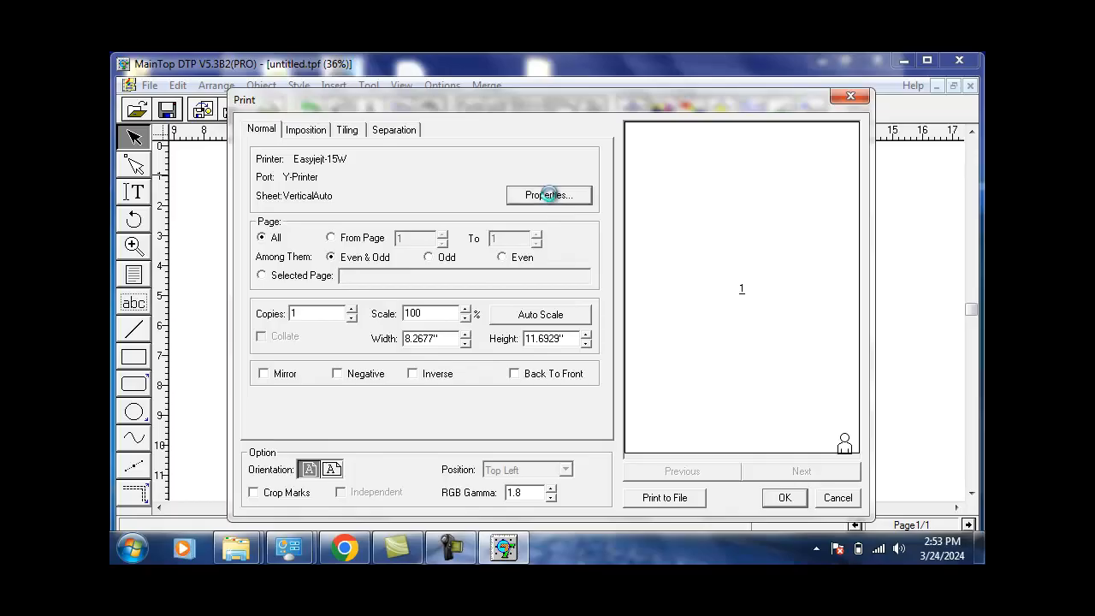
- Open the Easyjet-15W printer properties from the Print dialog's Normal tab
click(549, 195)
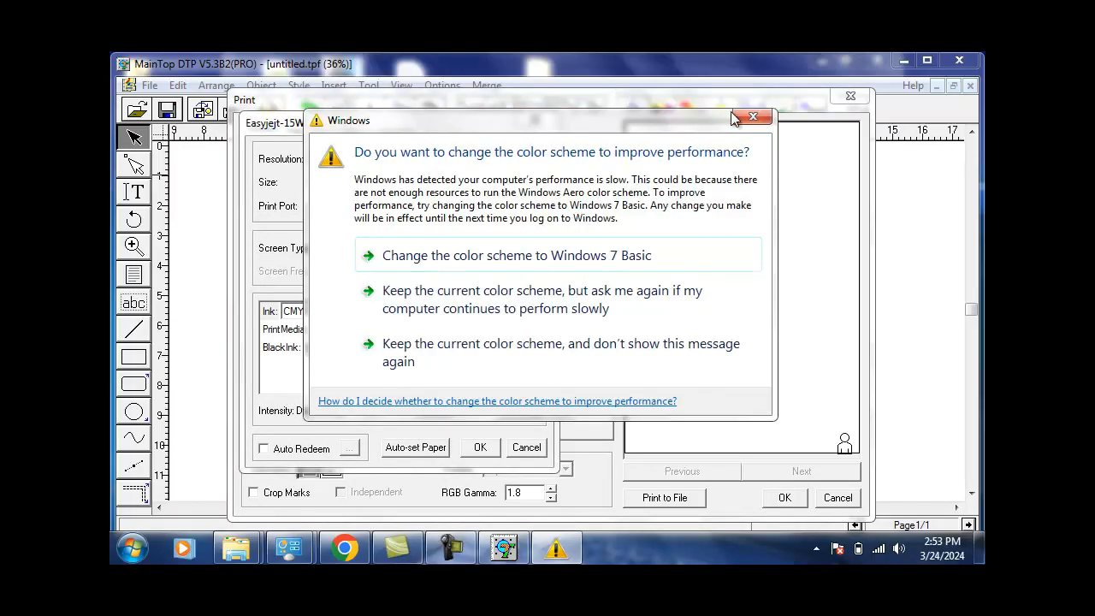
- Dismiss the colour-scheme prompt, then set V360x720dpi resolution and 1.8 intensity
click(751, 116)
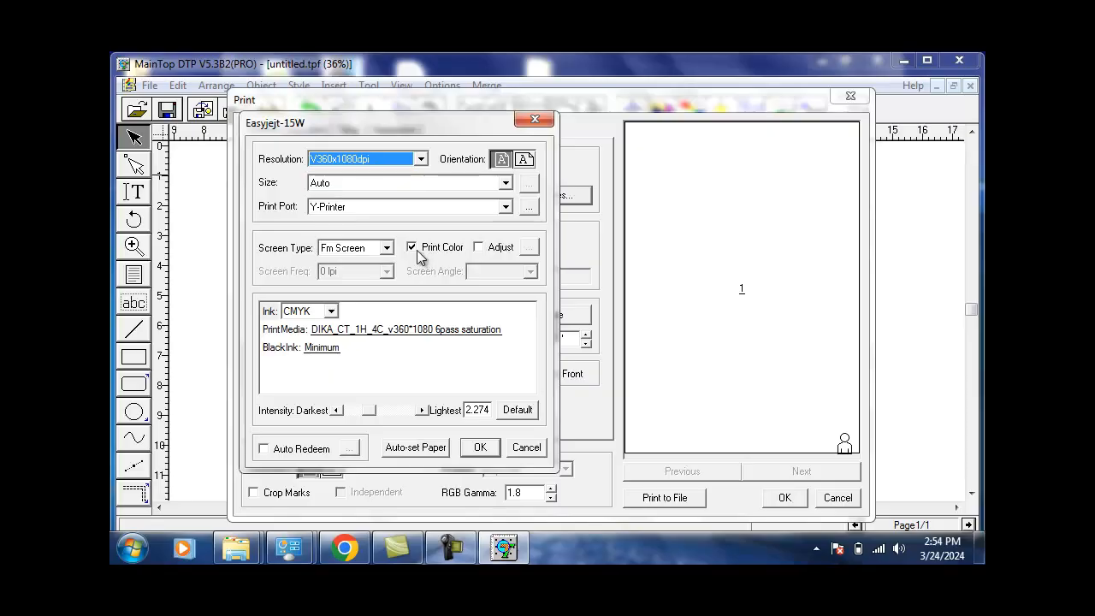
click(424, 158)
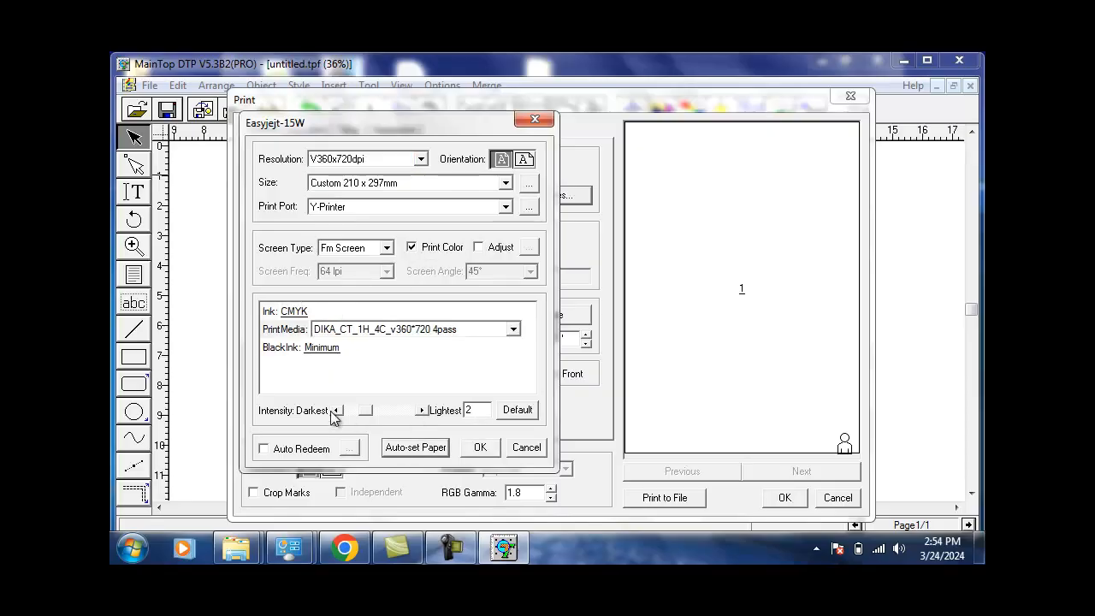
click(336, 409)
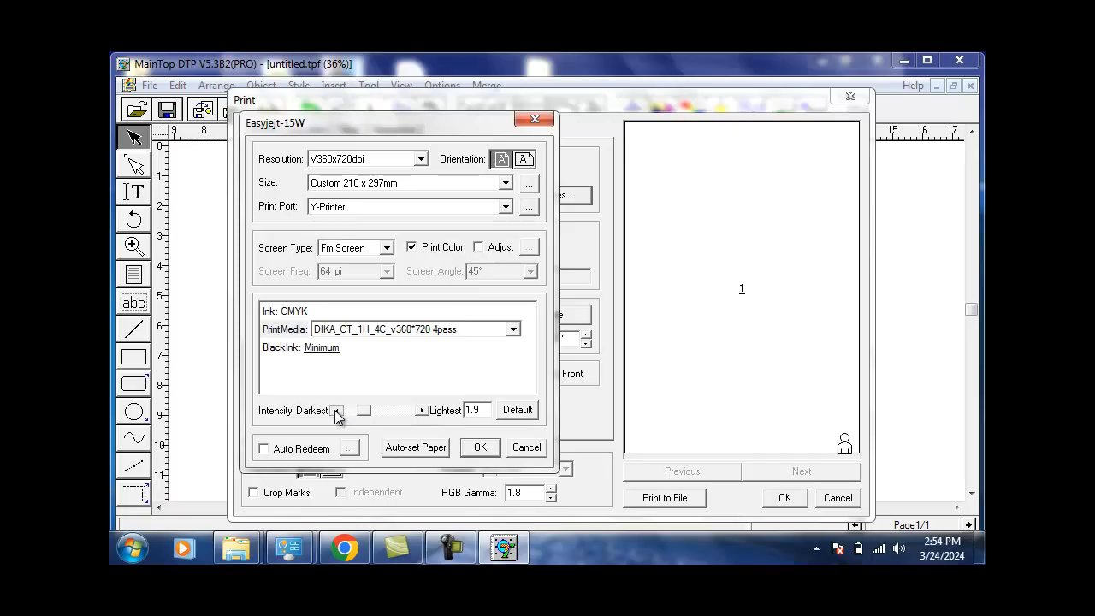
click(337, 410)
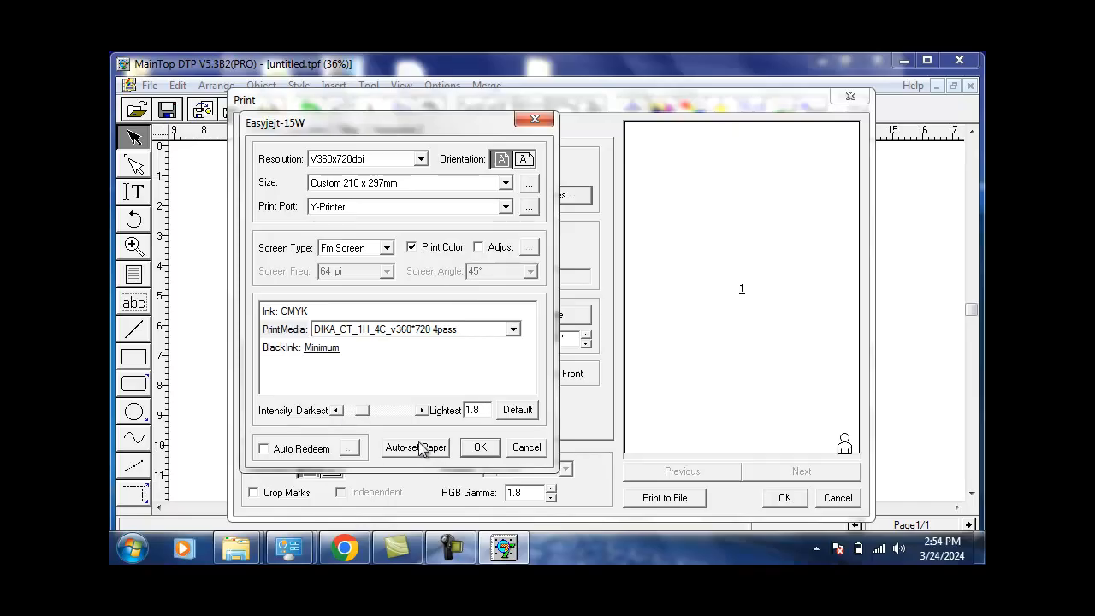
mouse_move(479, 458)
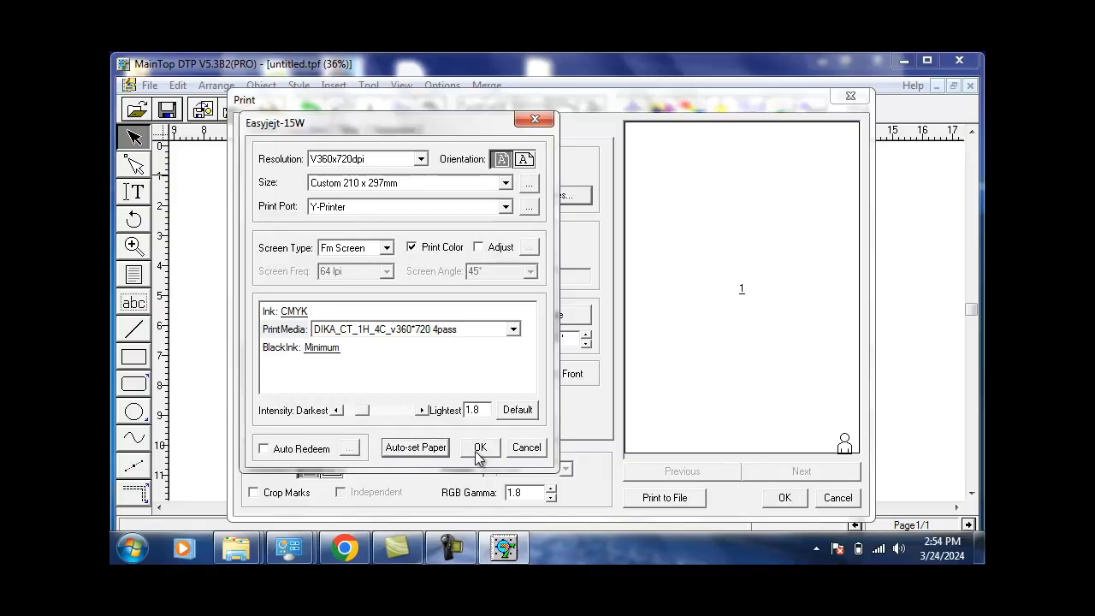
- Confirm the Easyjet-15W properties and lower RGB gamma to 1.2
click(480, 447)
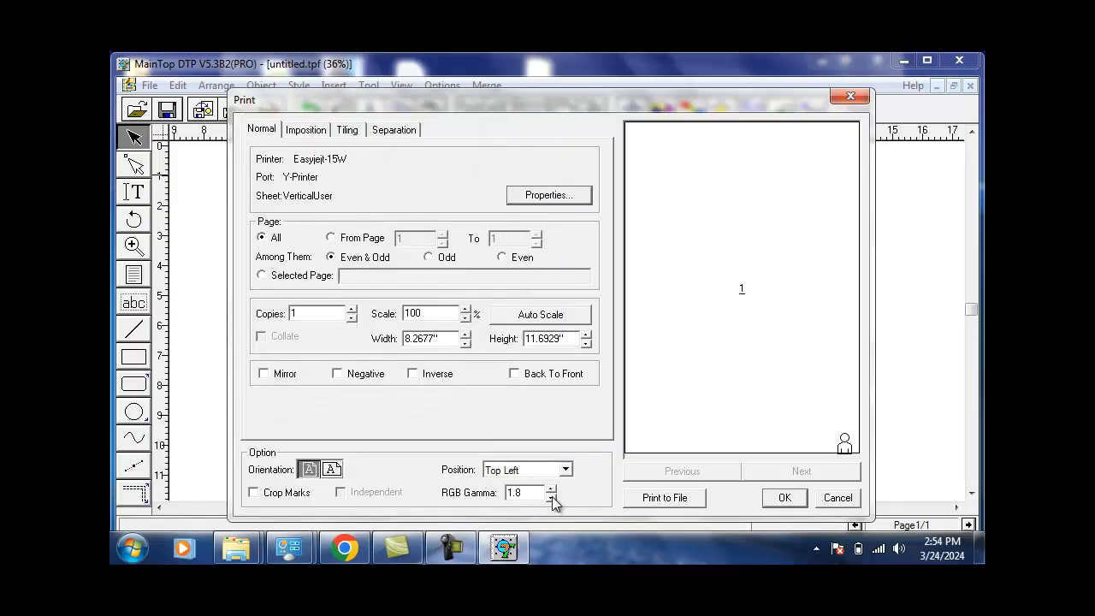
click(552, 496)
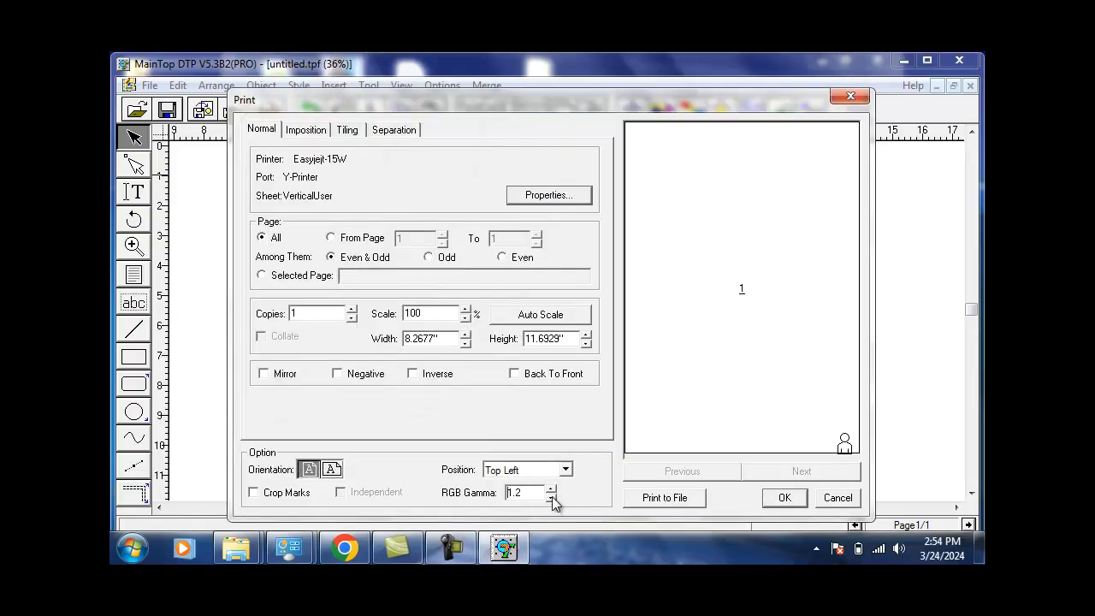
click(552, 497)
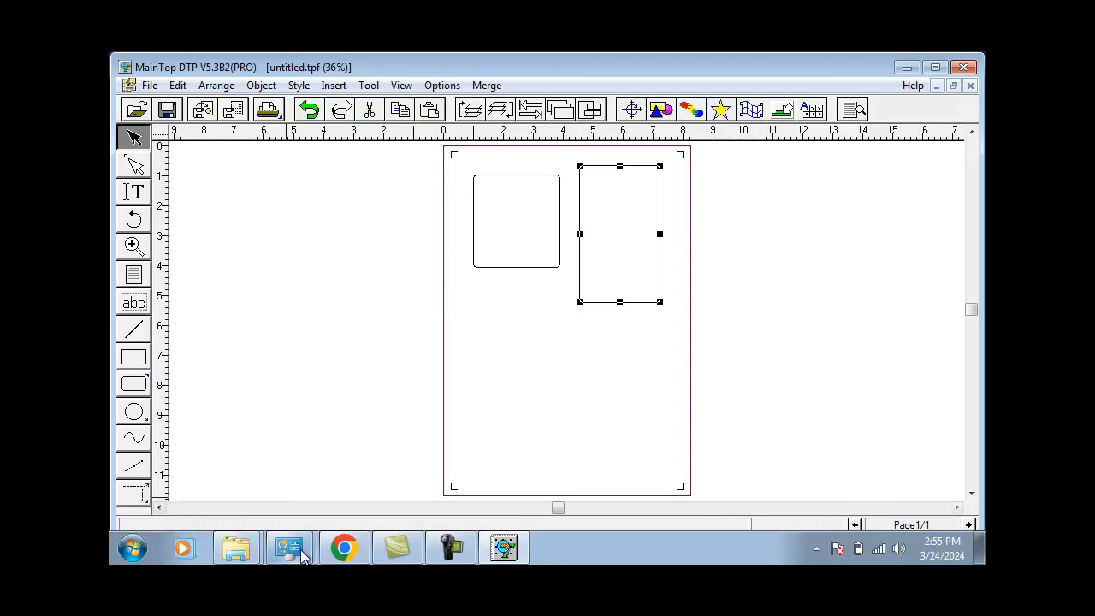
- Reveal the hidden system tray icons to reach the MainTop printer icon
click(815, 548)
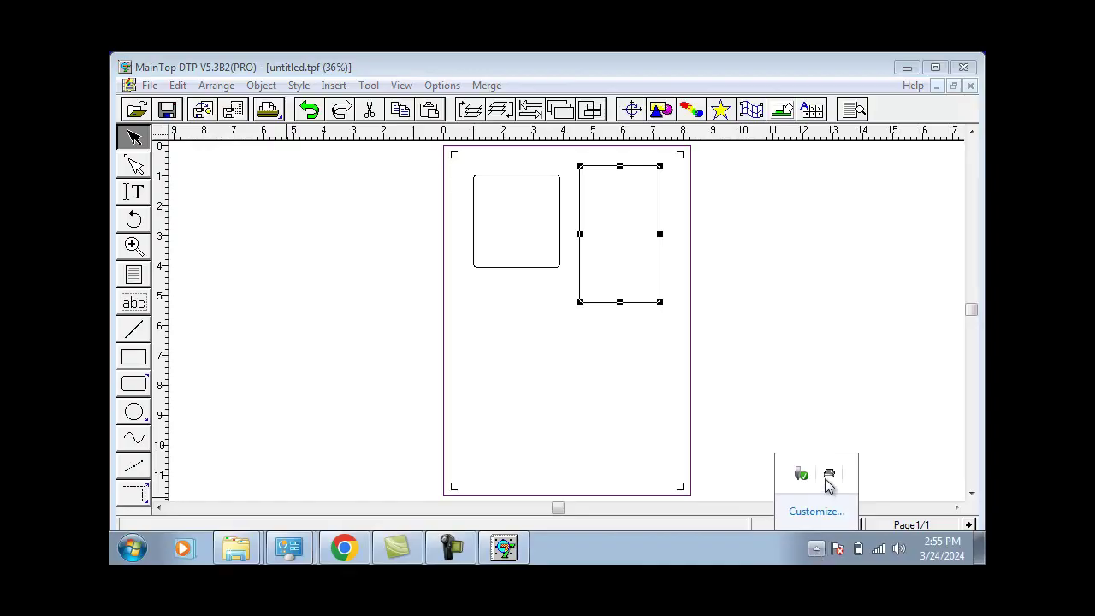
mouse_move(833, 482)
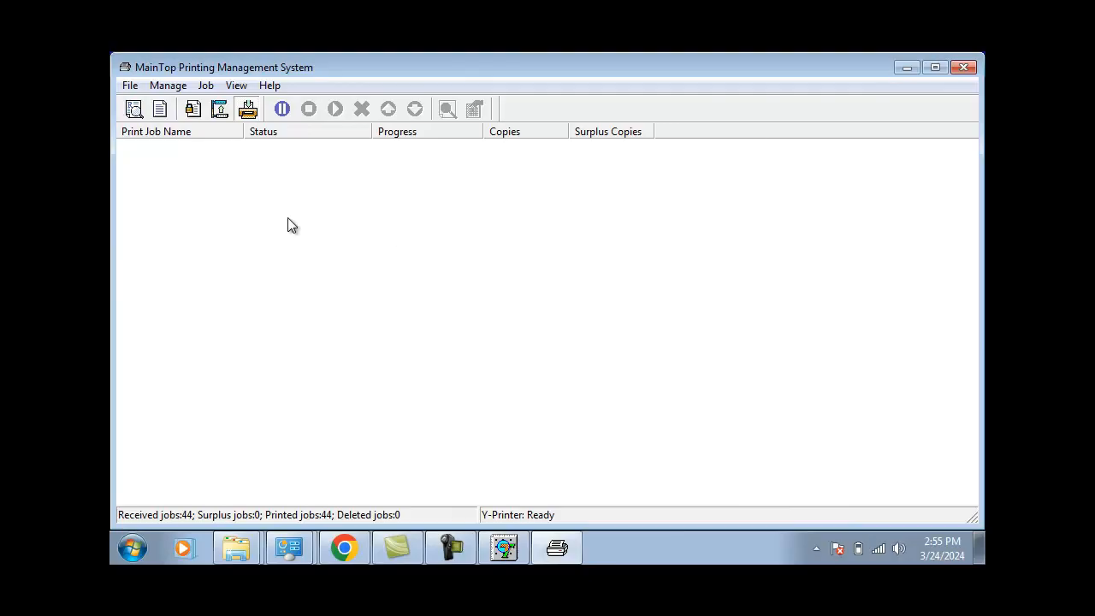
- Send the document to the printer and select the untitled.tpf job in the queue
click(504, 548)
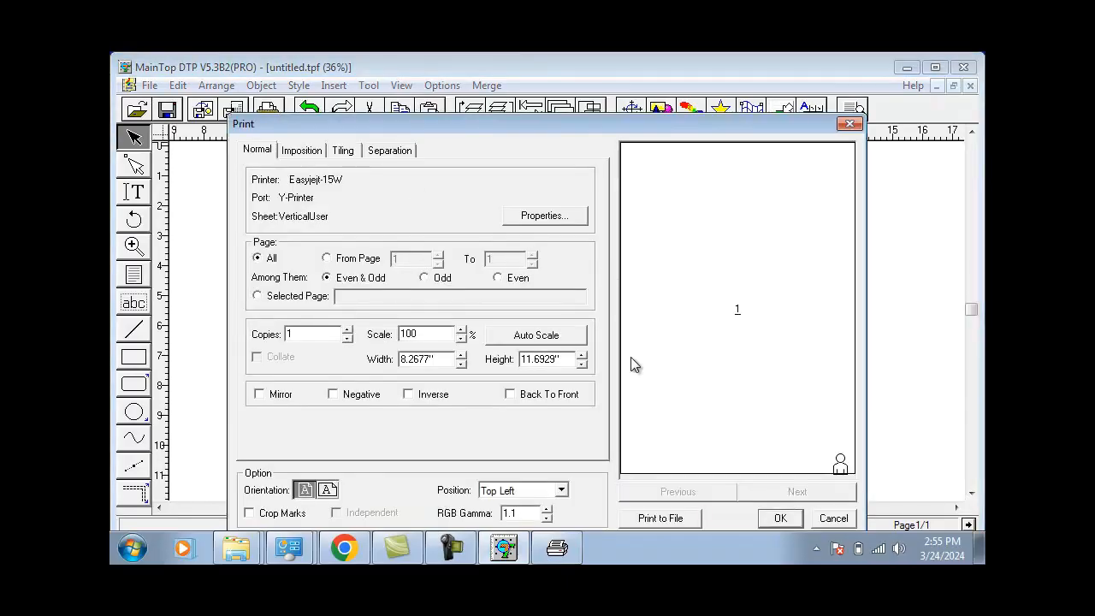
click(780, 517)
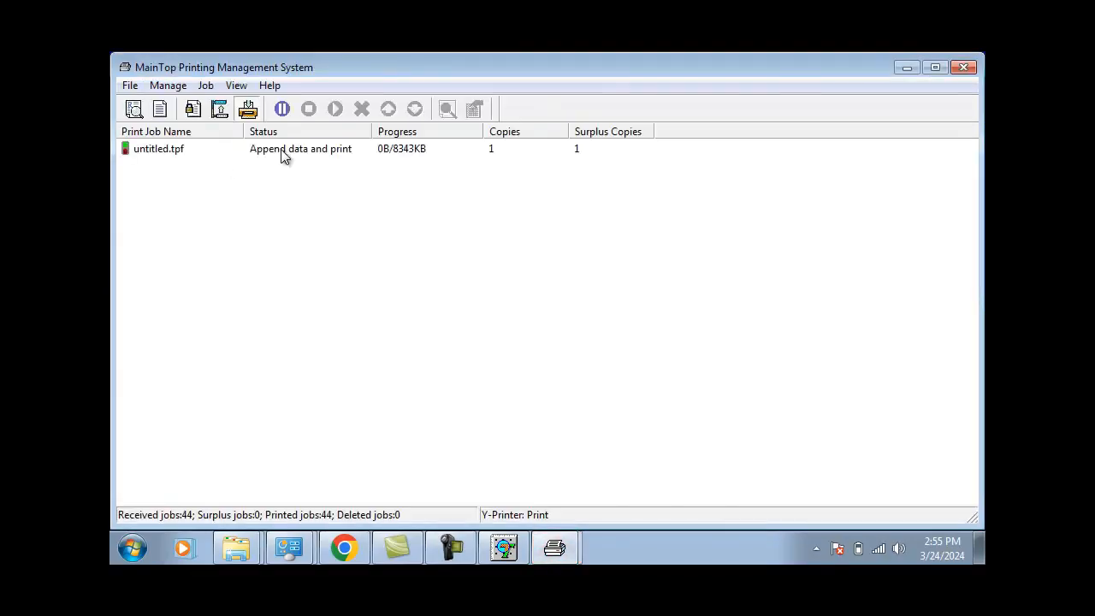
click(308, 109)
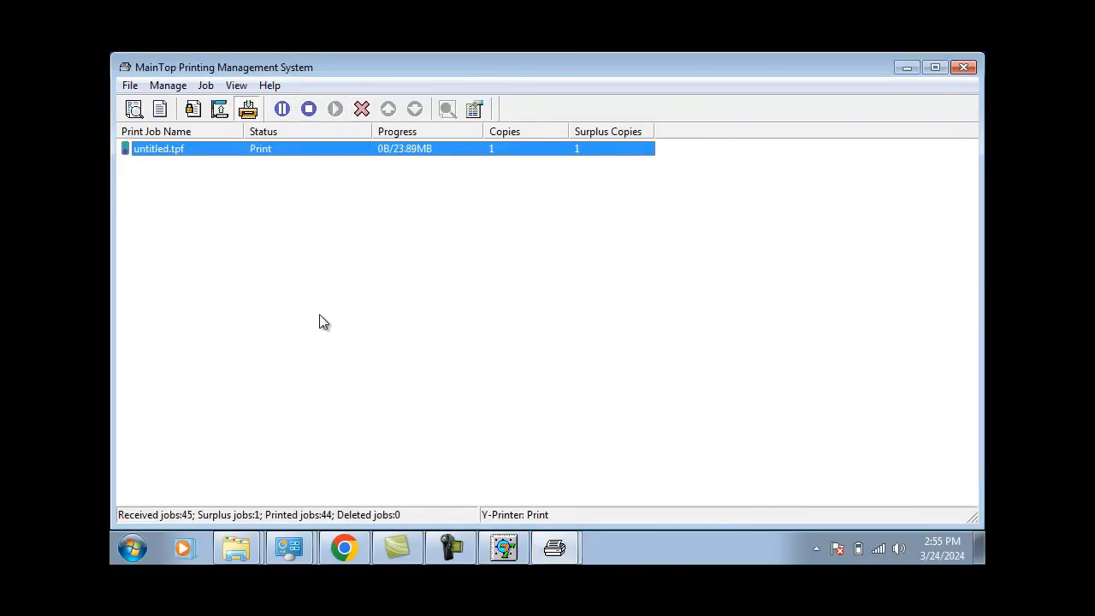
mouse_move(397, 213)
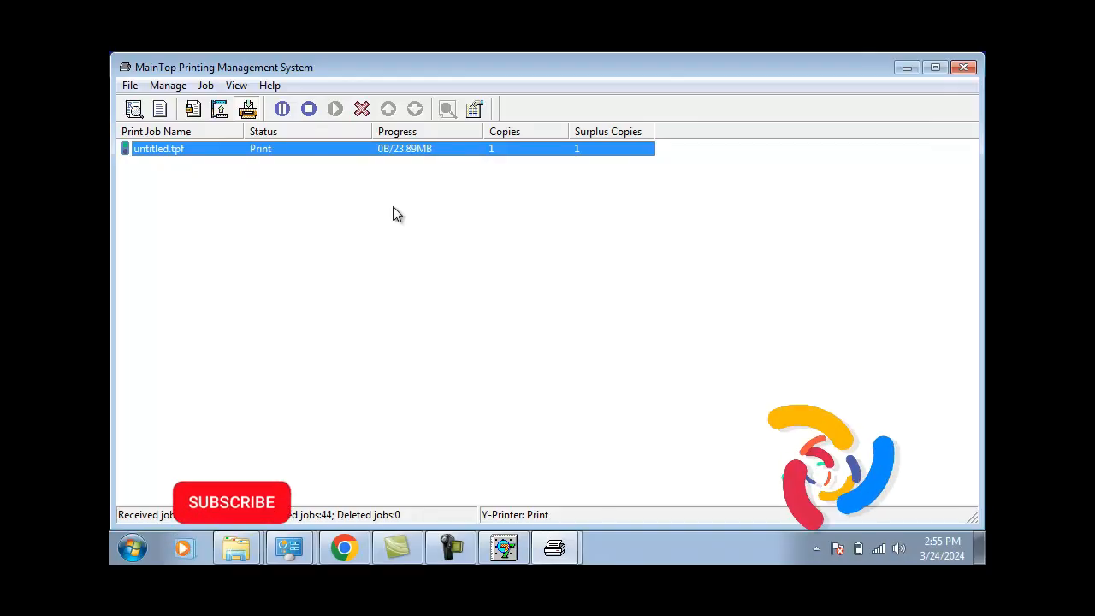
click(231, 502)
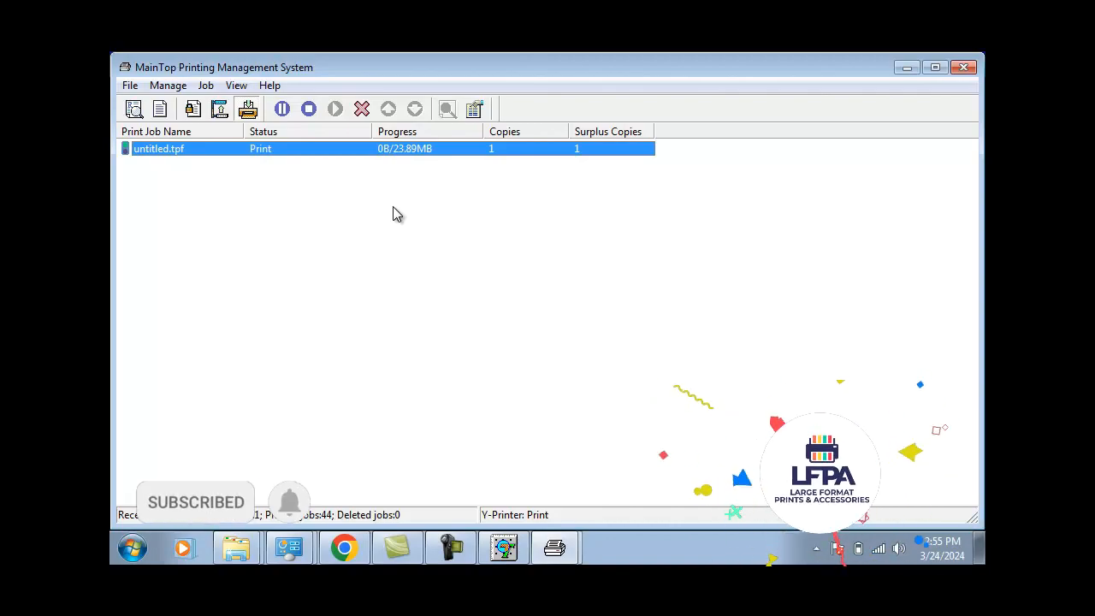